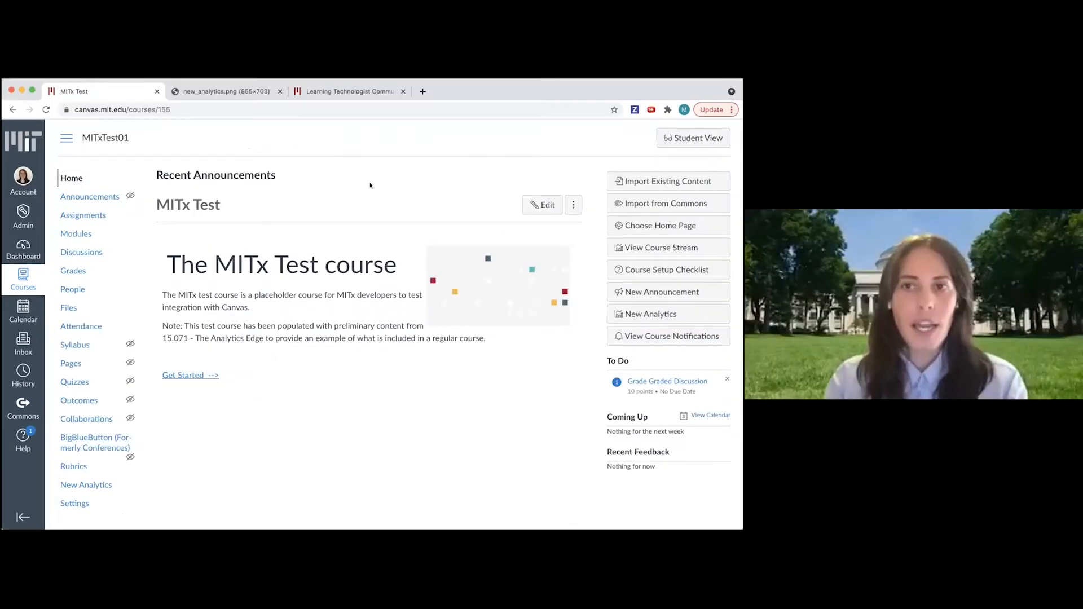
mouse_move(535, 150)
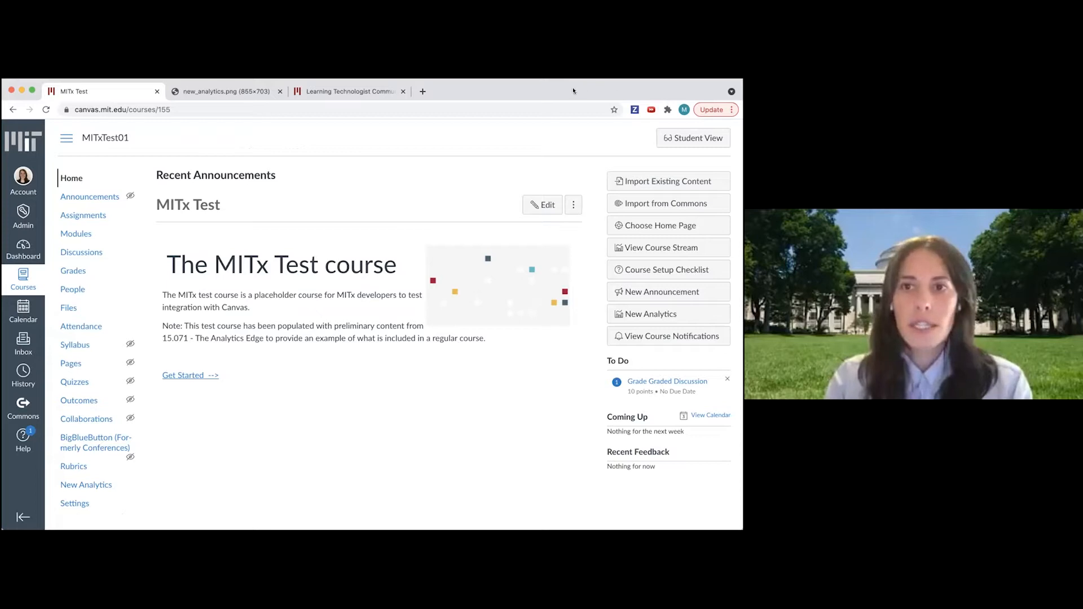
mouse_move(385, 194)
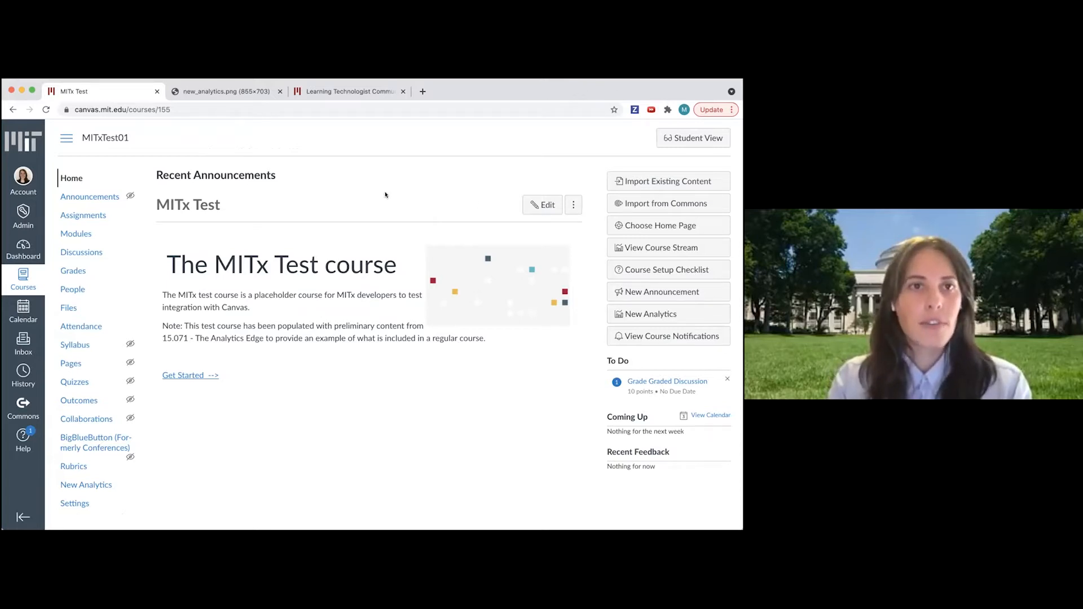
mouse_move(116, 238)
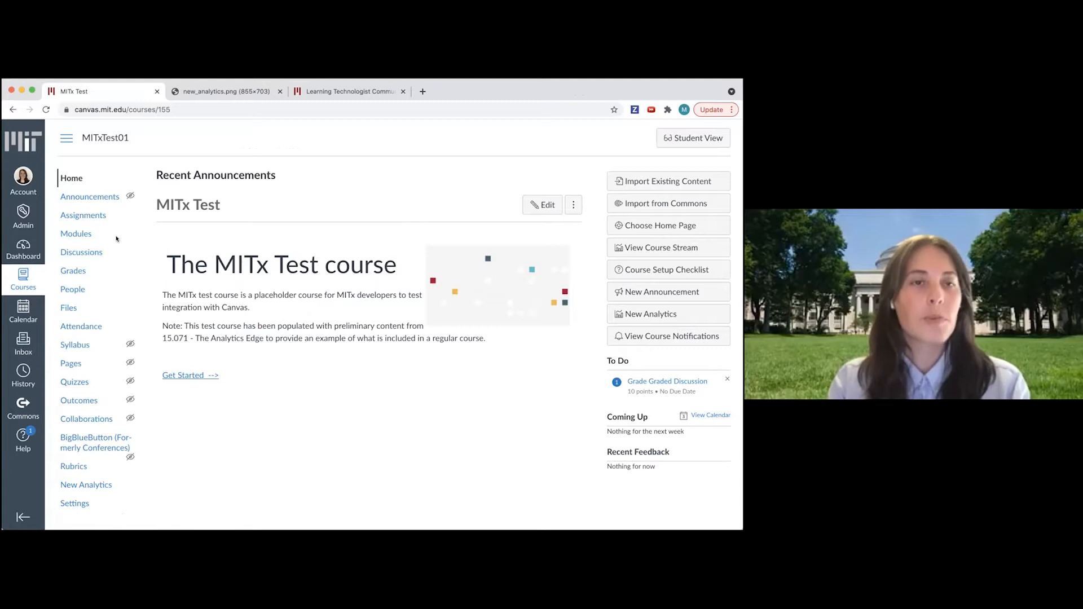
mouse_move(110, 324)
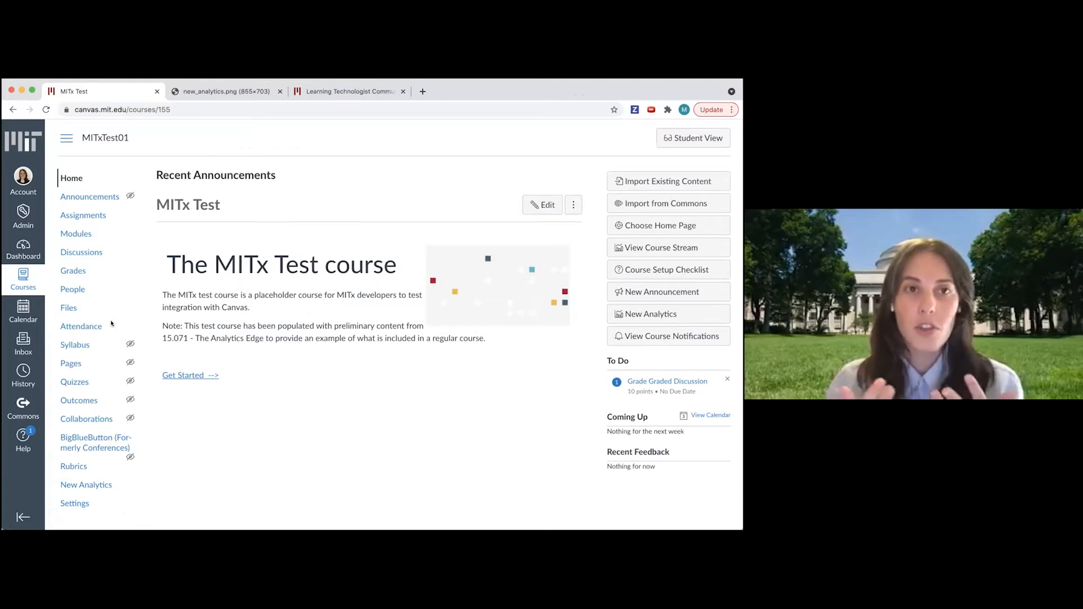
mouse_move(539, 384)
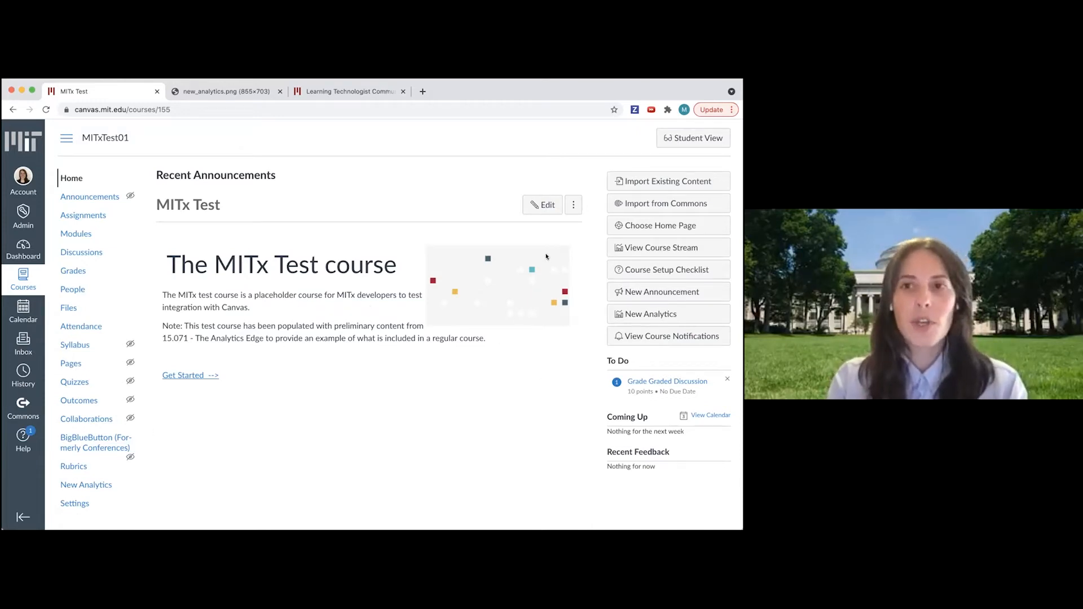
mouse_move(689, 315)
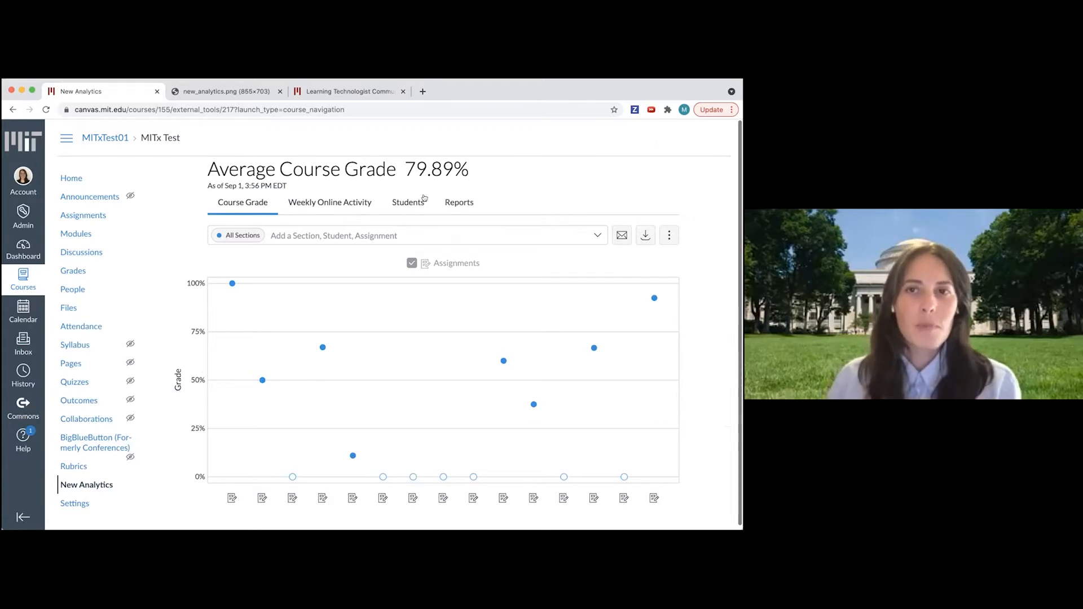
mouse_move(253, 105)
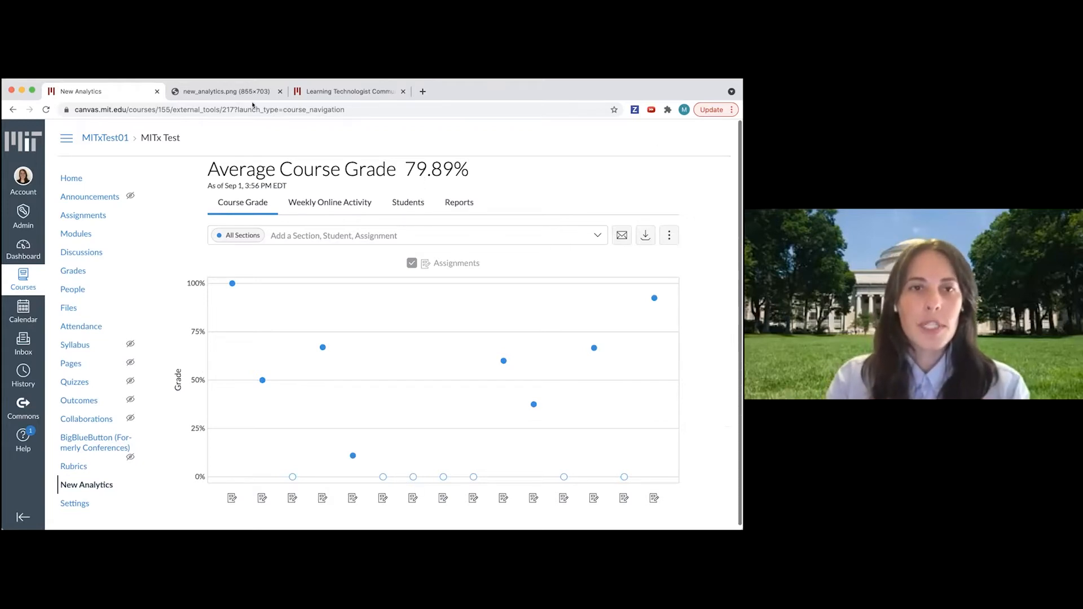
mouse_move(145, 115)
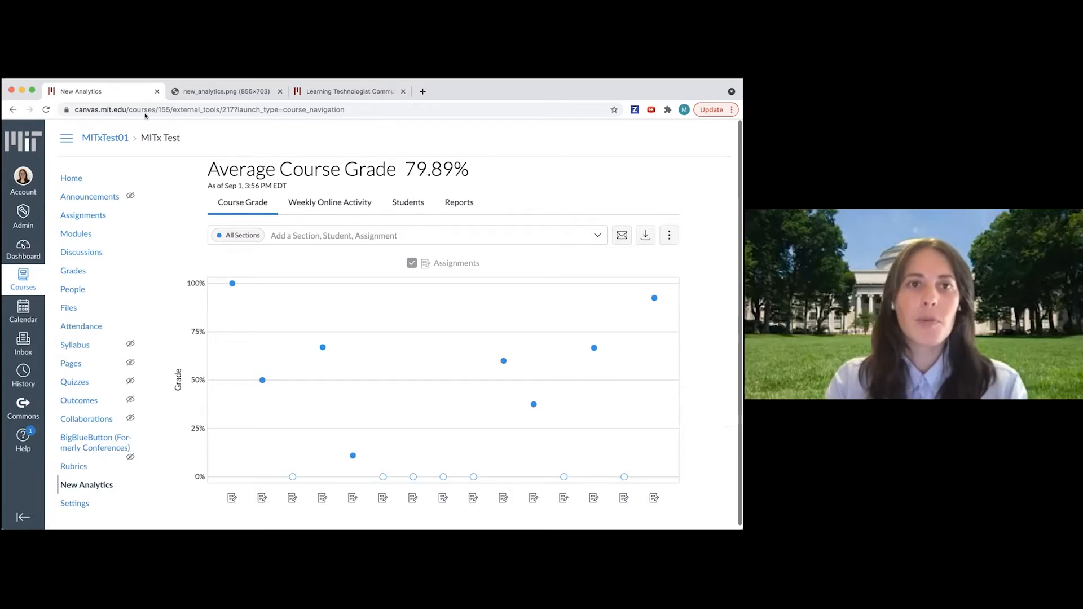
mouse_move(459, 170)
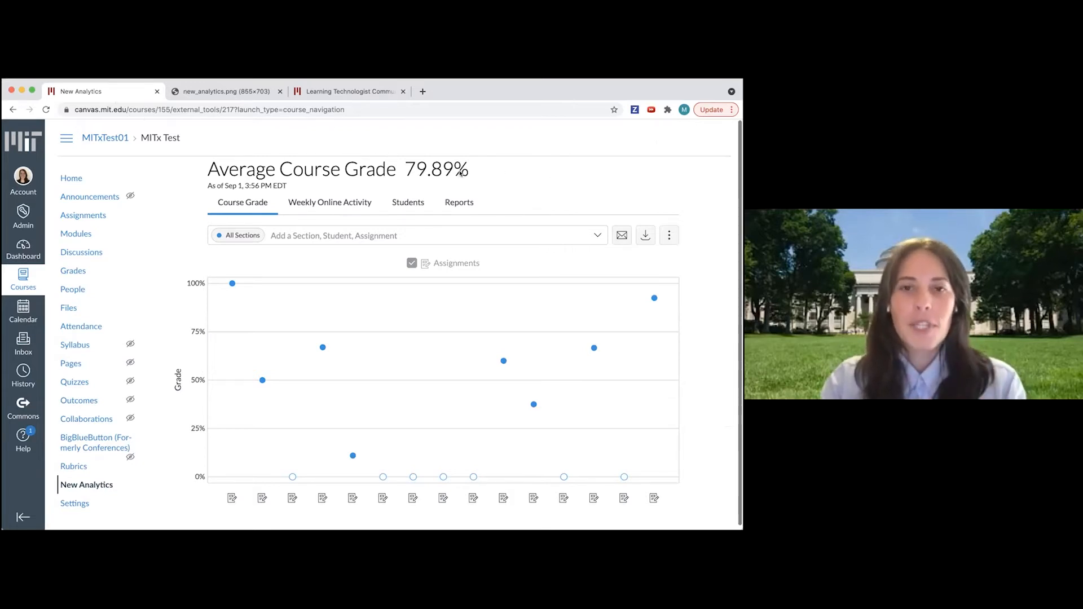
mouse_move(495, 186)
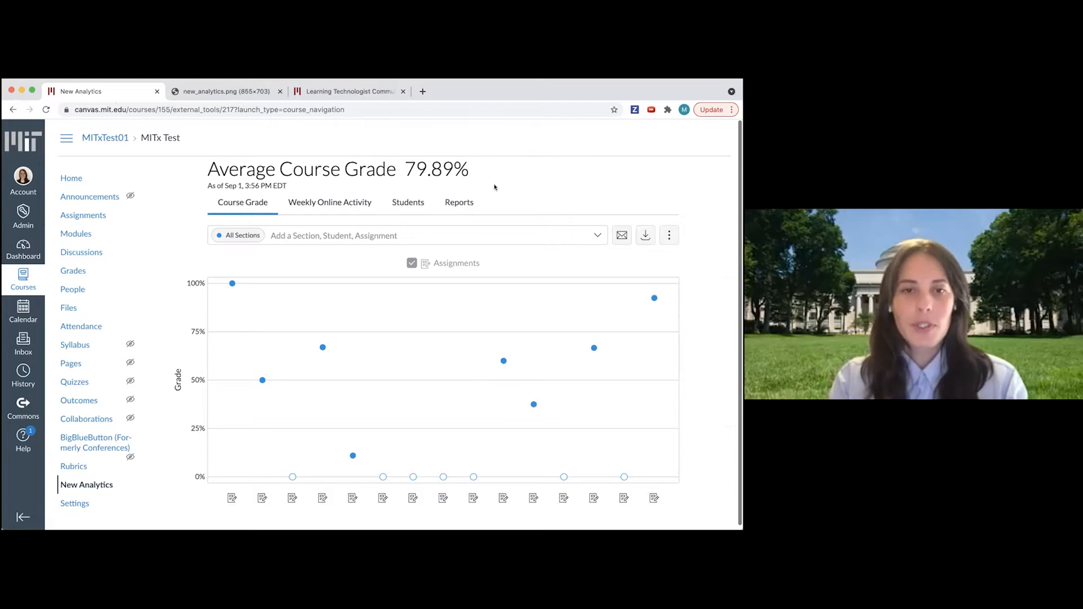
mouse_move(524, 175)
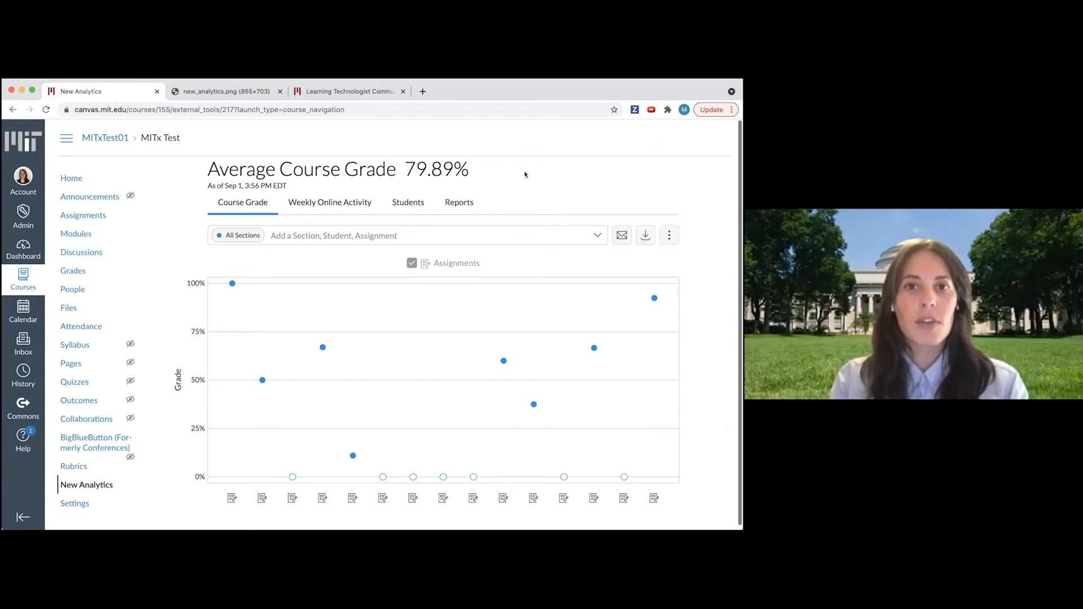
mouse_move(494, 162)
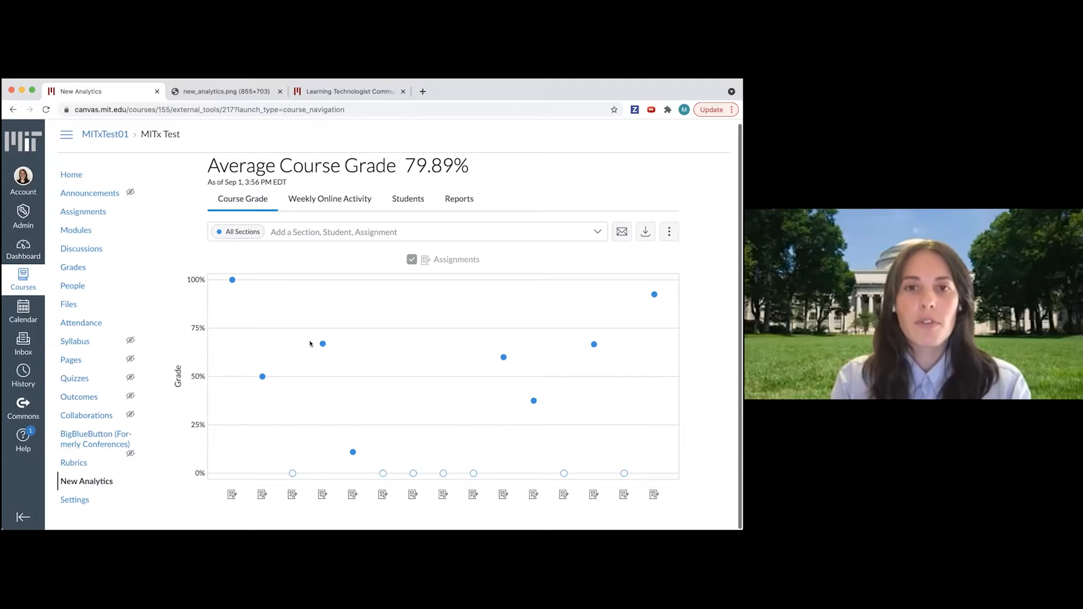
mouse_move(382, 314)
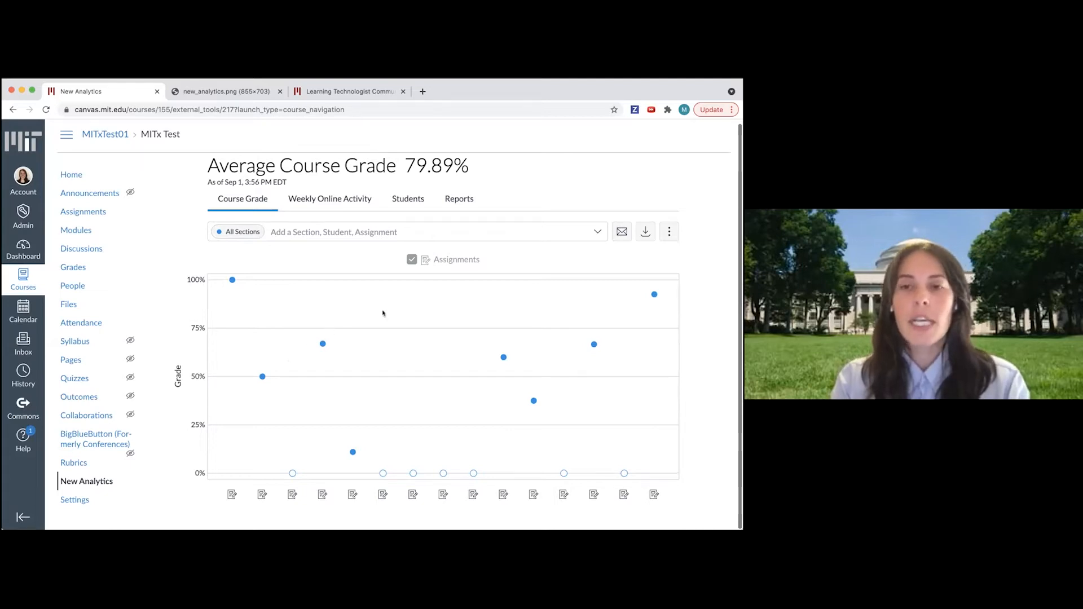
mouse_move(397, 283)
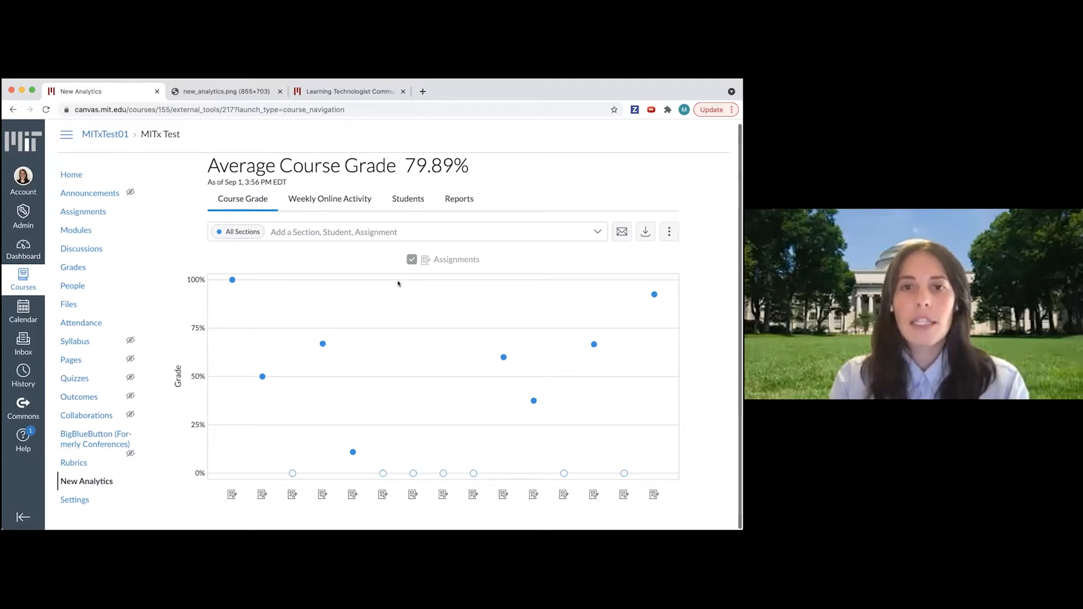
mouse_move(500, 281)
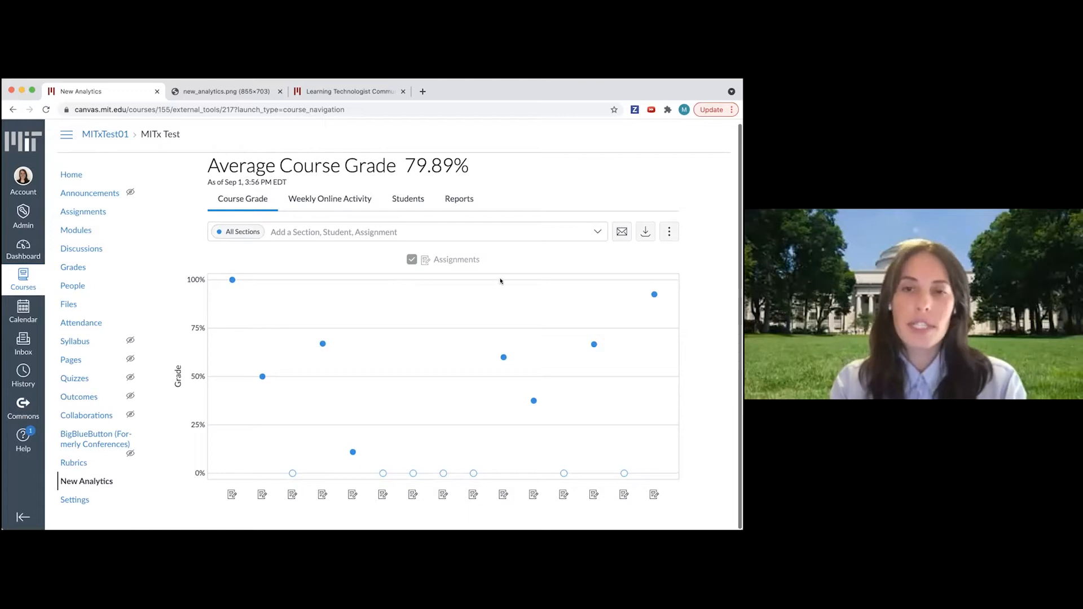
mouse_move(476, 277)
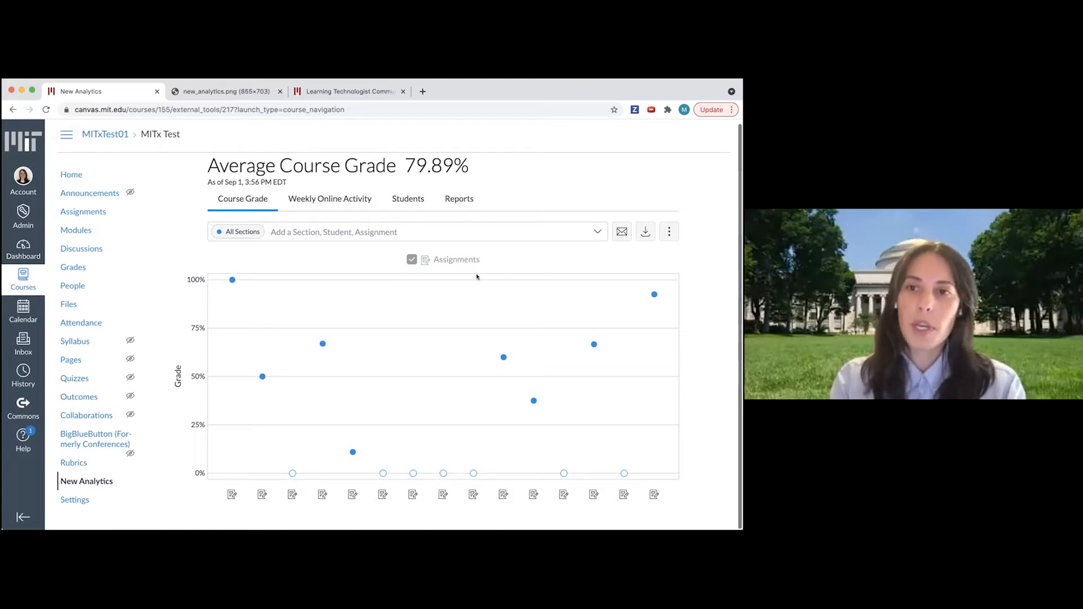
mouse_move(668, 231)
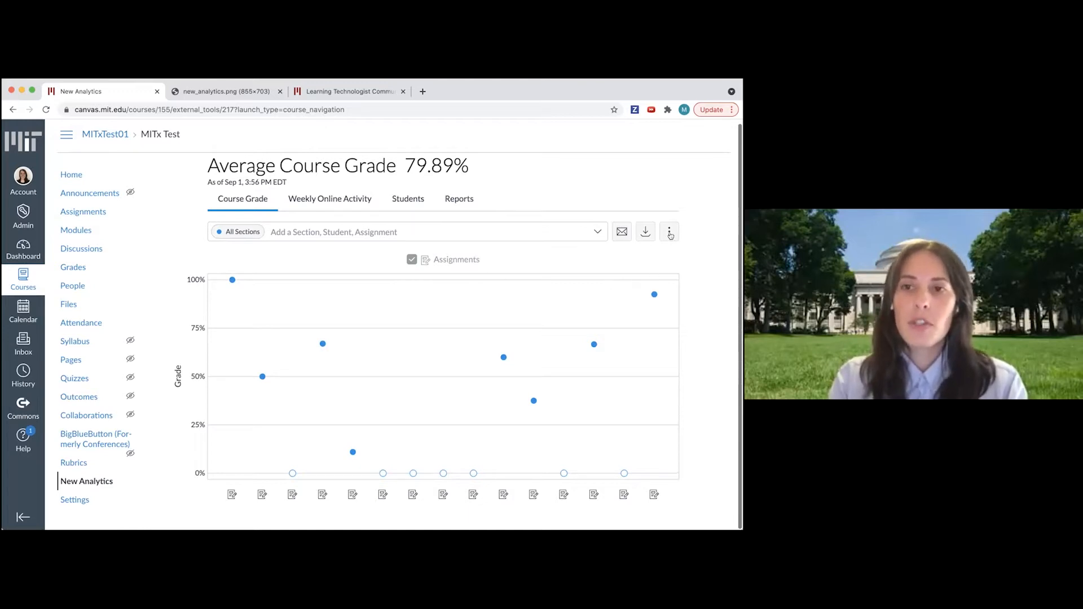
left_click(668, 231)
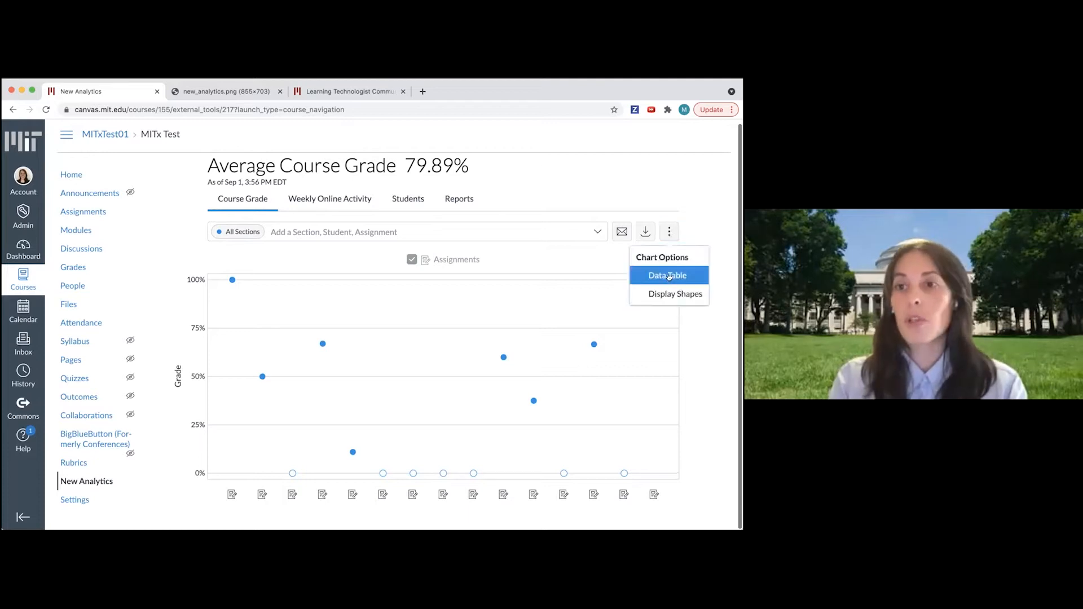
left_click(666, 275)
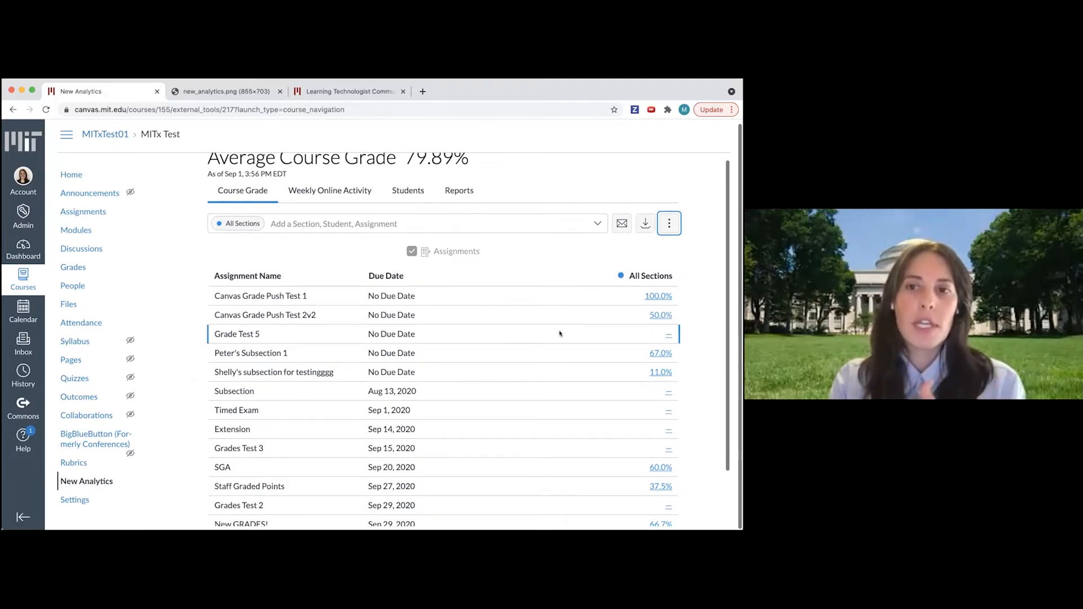
scroll("up", 3)
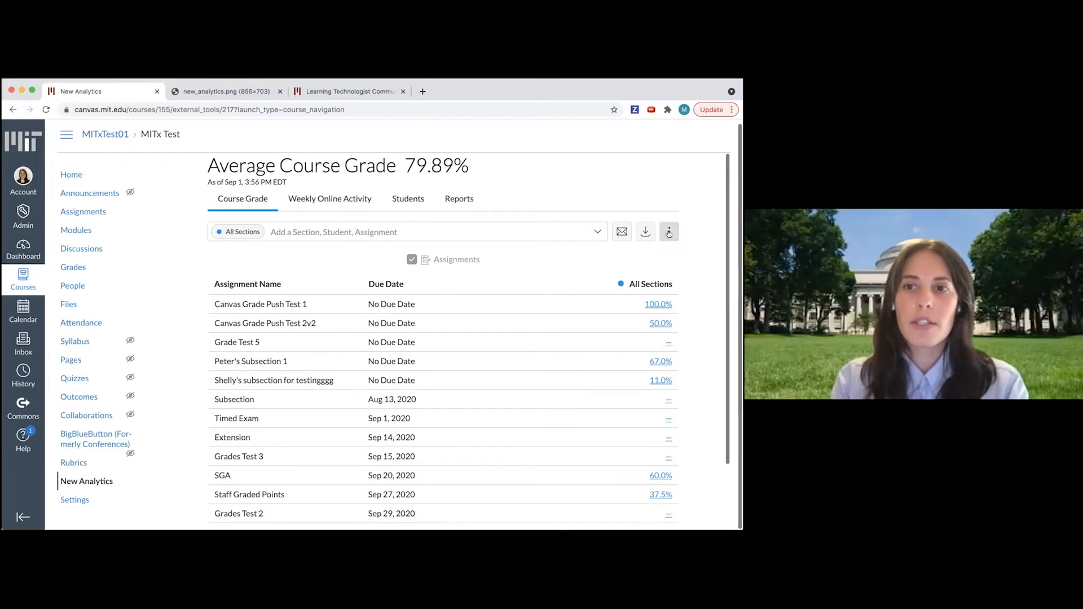
left_click(669, 231)
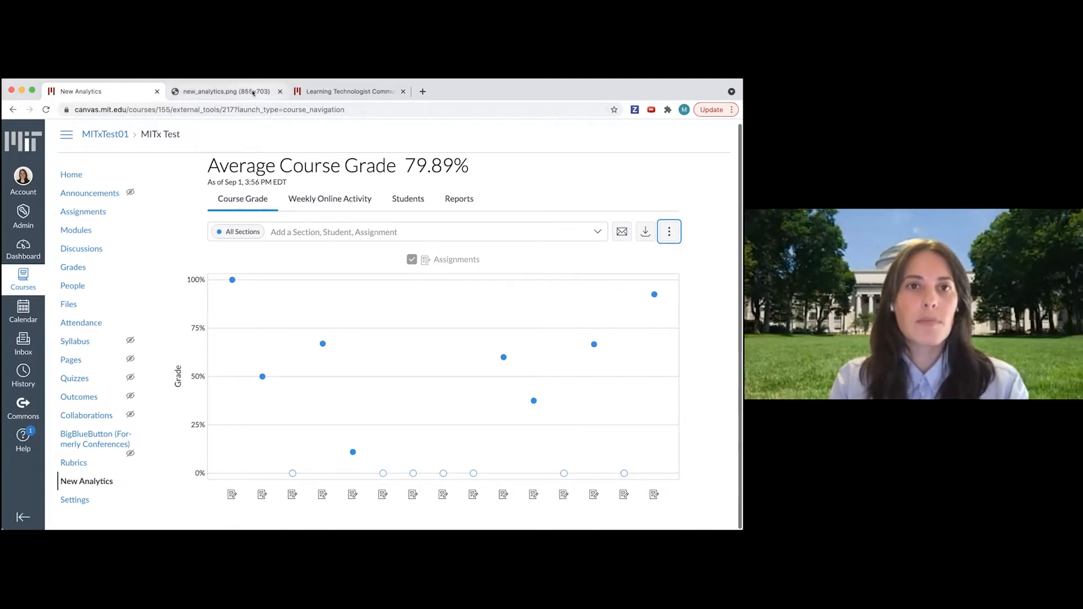
left_click(225, 90)
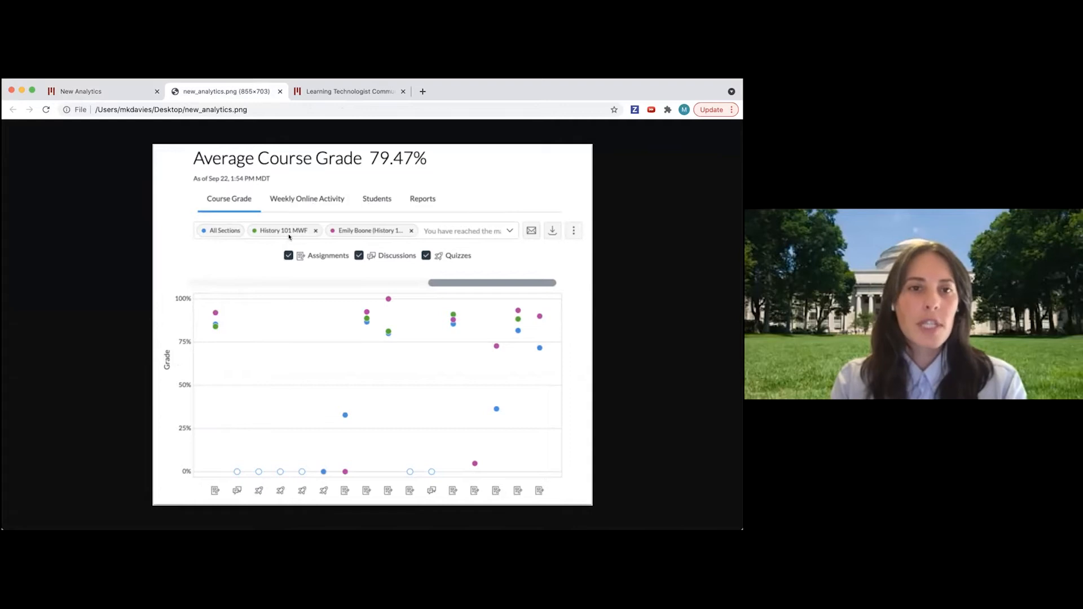
mouse_move(217, 243)
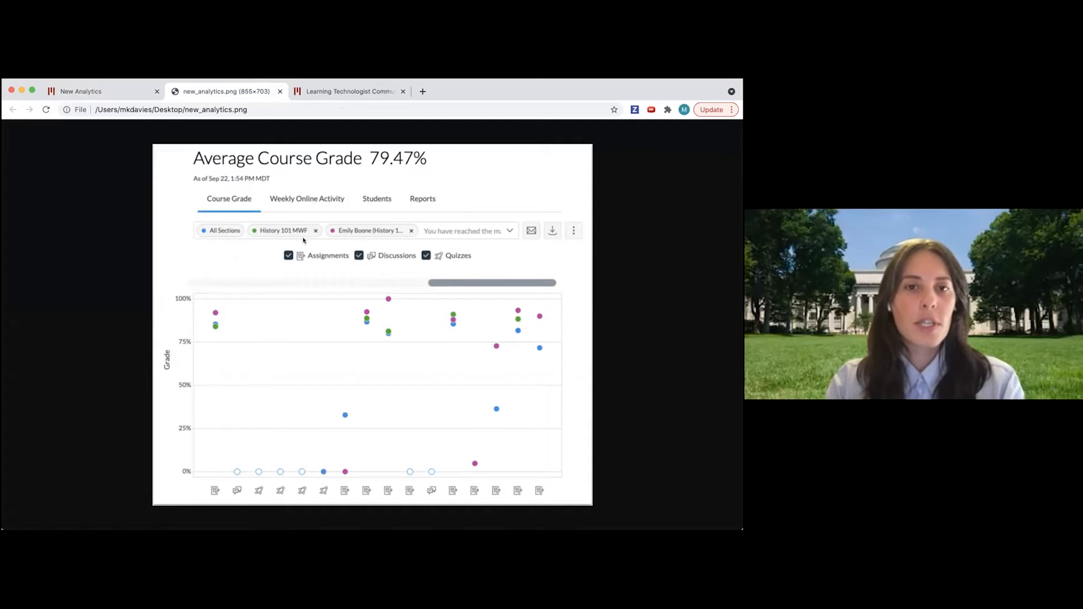
mouse_move(245, 266)
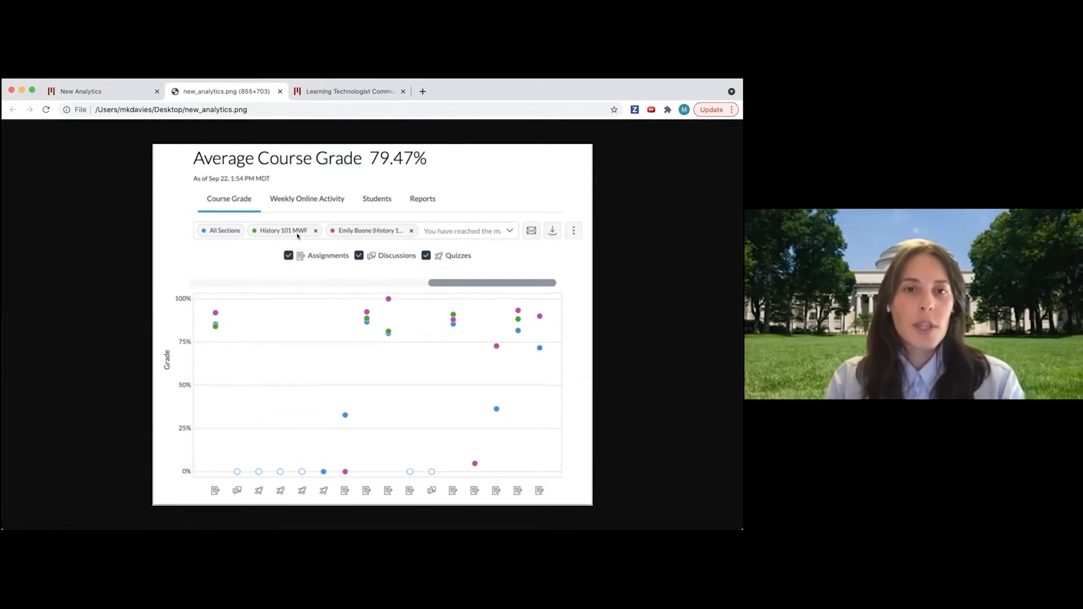
mouse_move(346, 282)
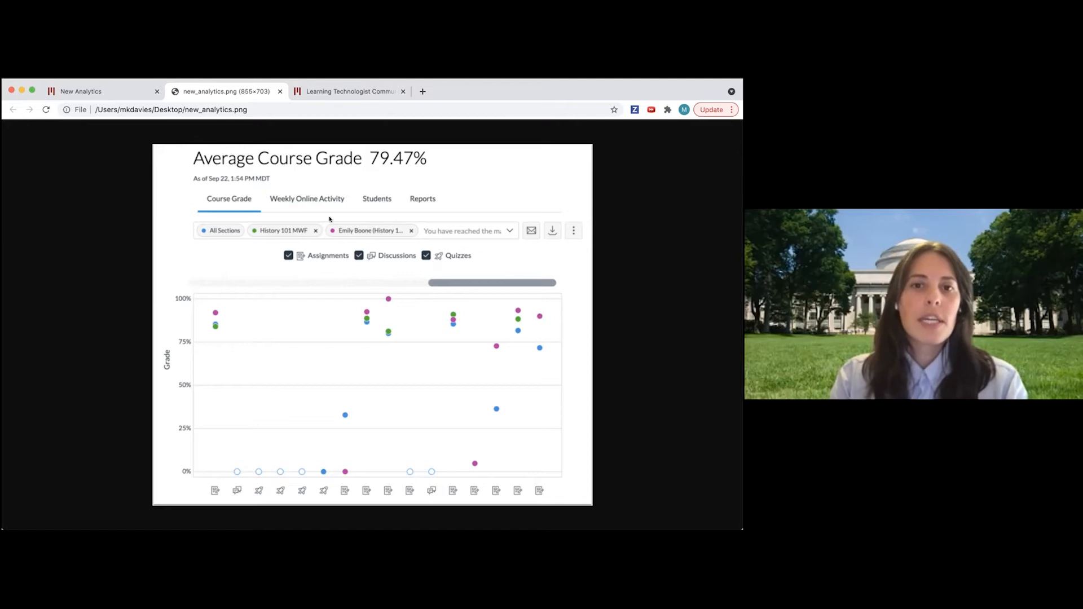
mouse_move(333, 263)
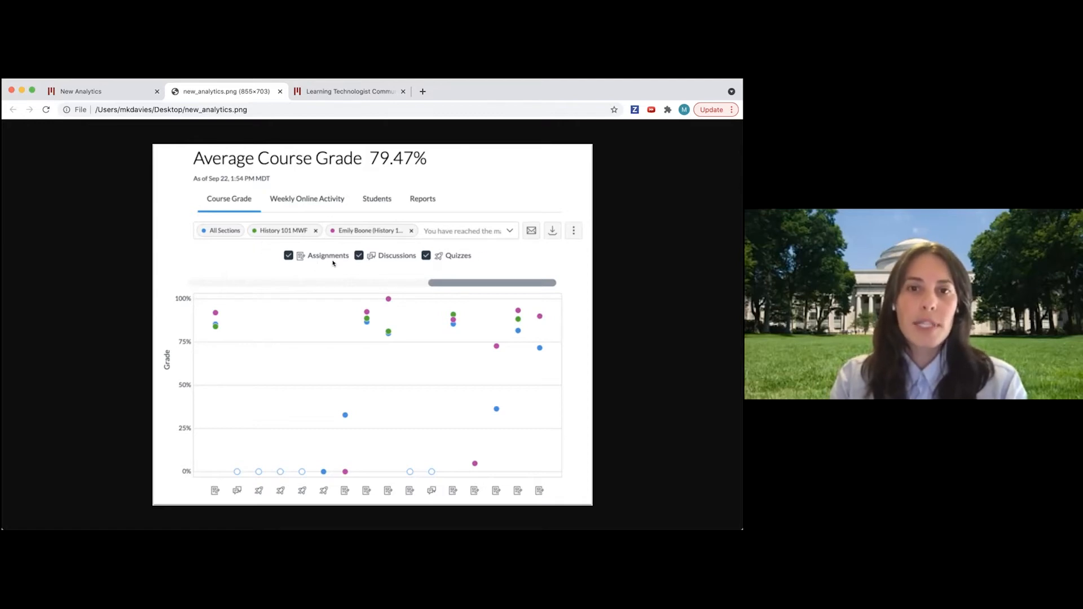
mouse_move(374, 279)
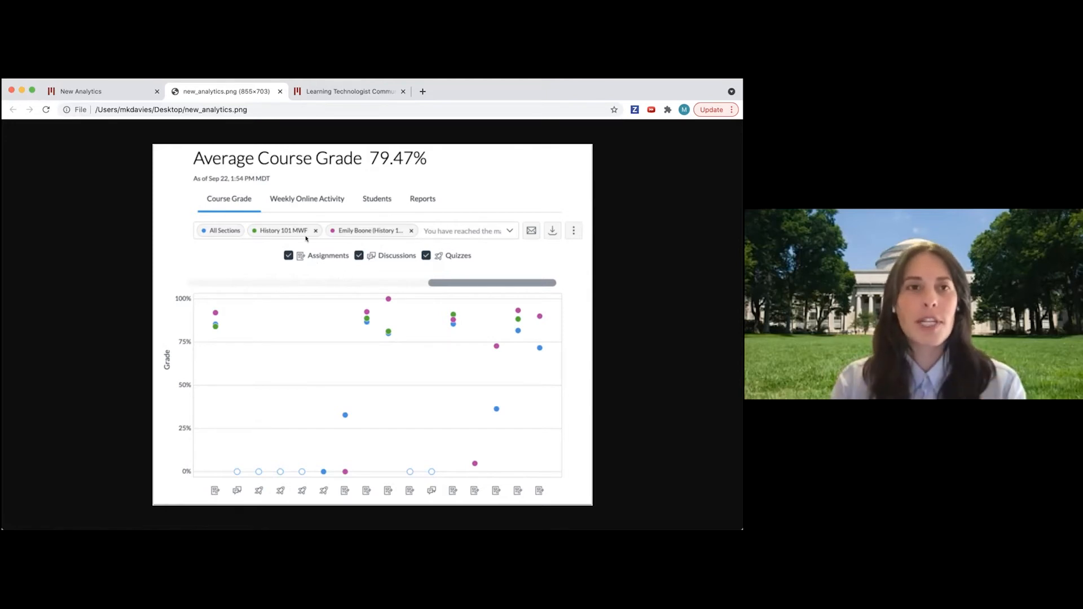
mouse_move(129, 91)
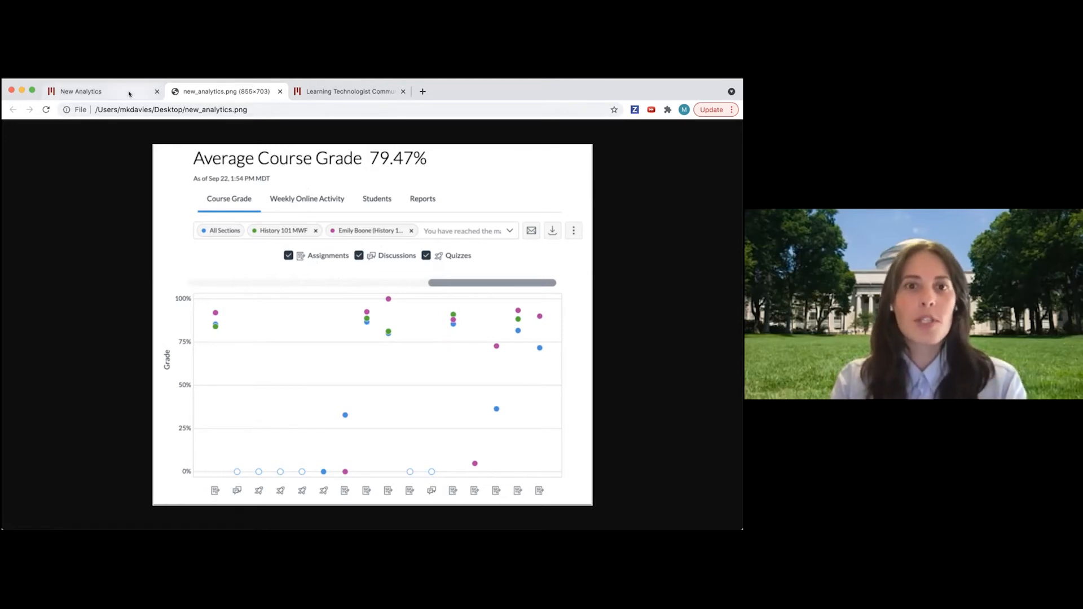
left_click(81, 90)
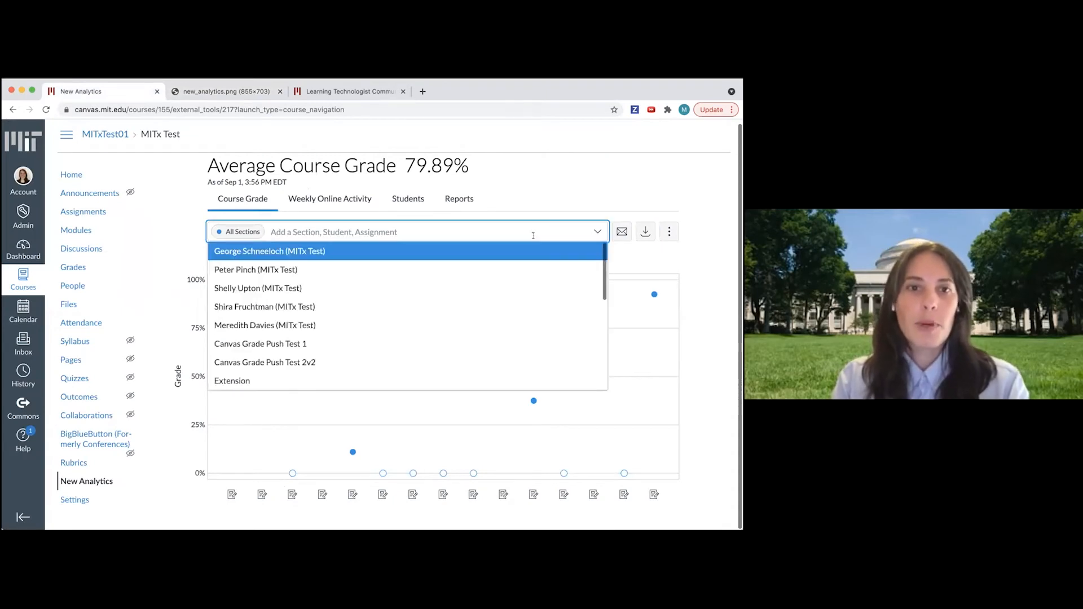
left_click(258, 289)
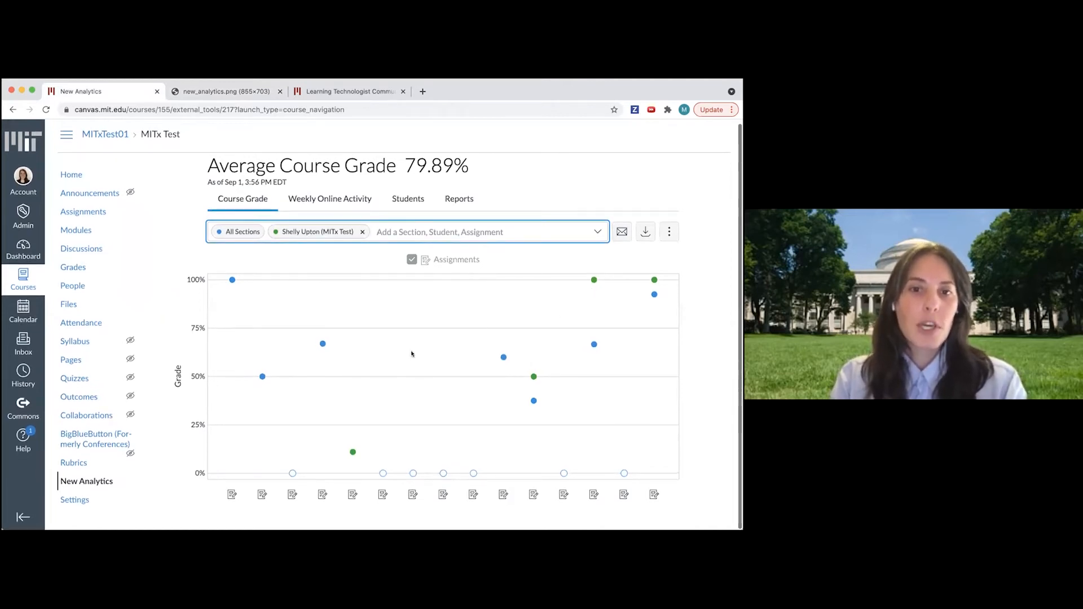
mouse_move(502, 398)
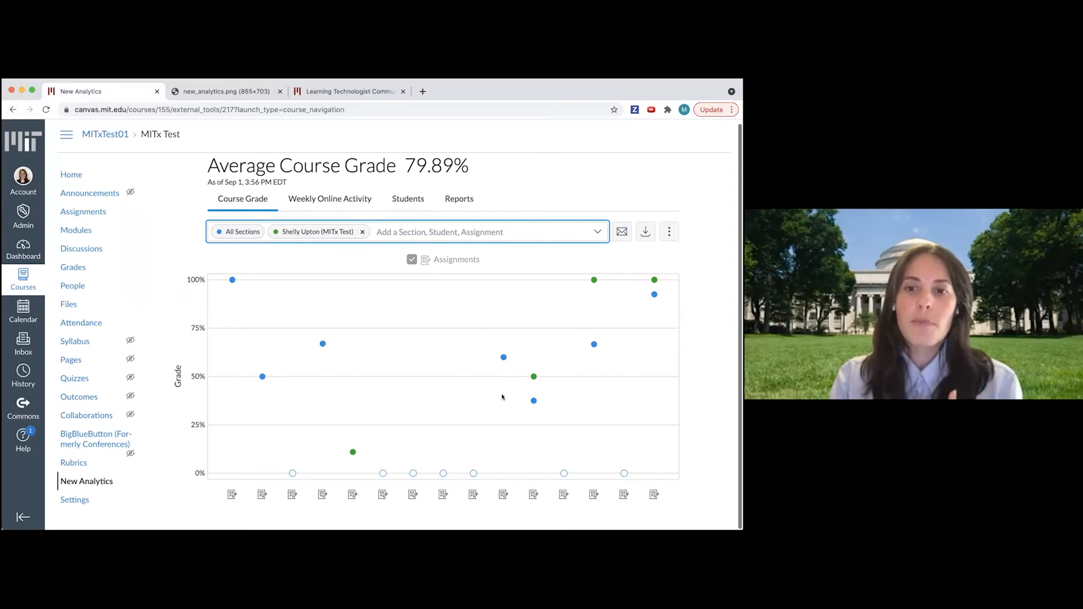
mouse_move(639, 400)
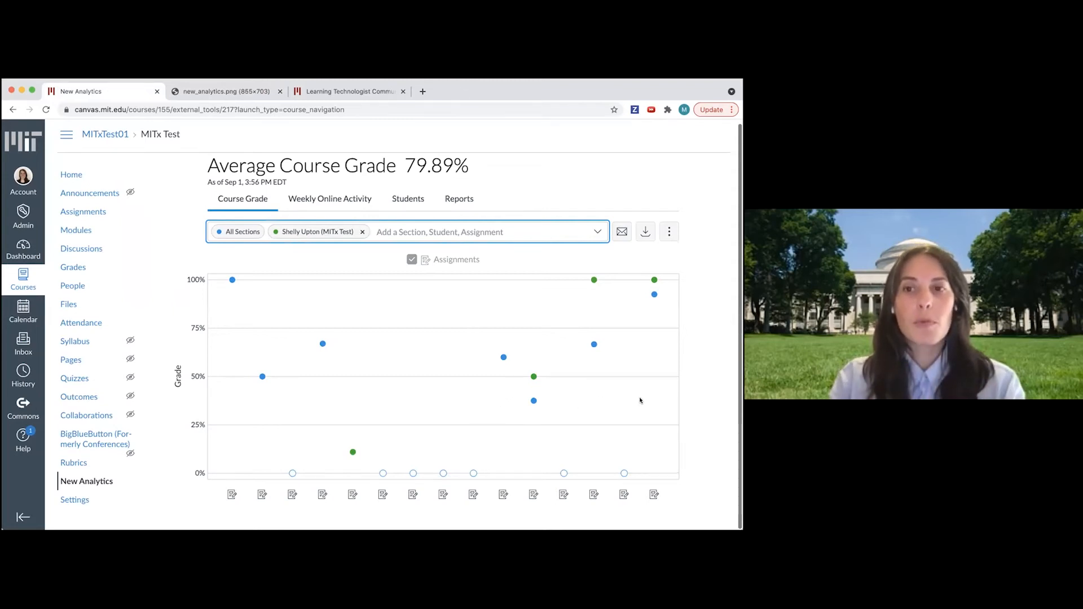
mouse_move(655, 290)
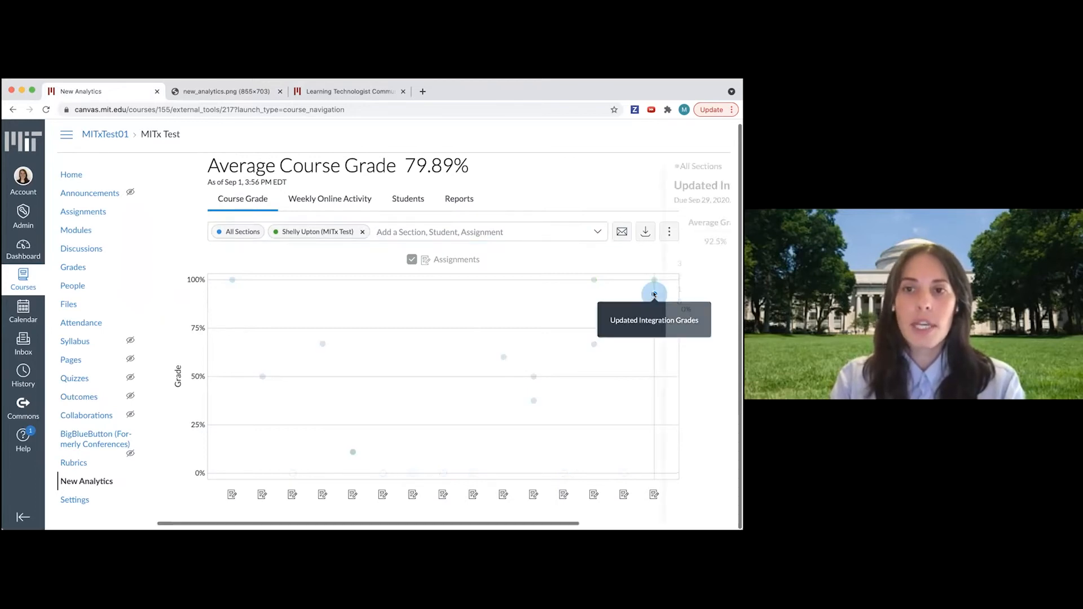
Open Updated Integration Grades details (92.5% average) and list its five students missing submissions
left_click(653, 288)
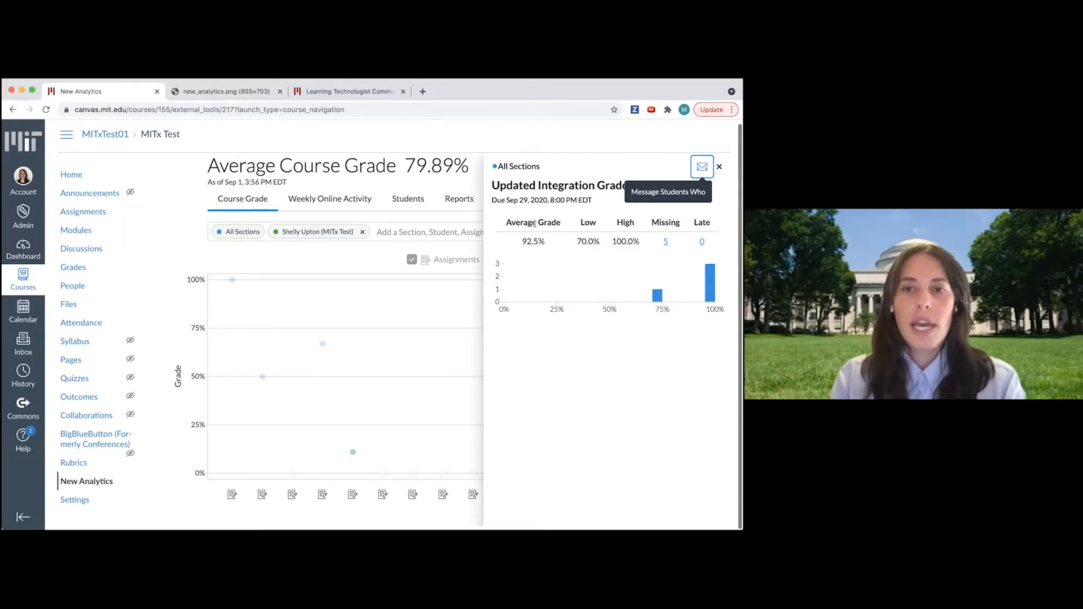
mouse_move(620, 253)
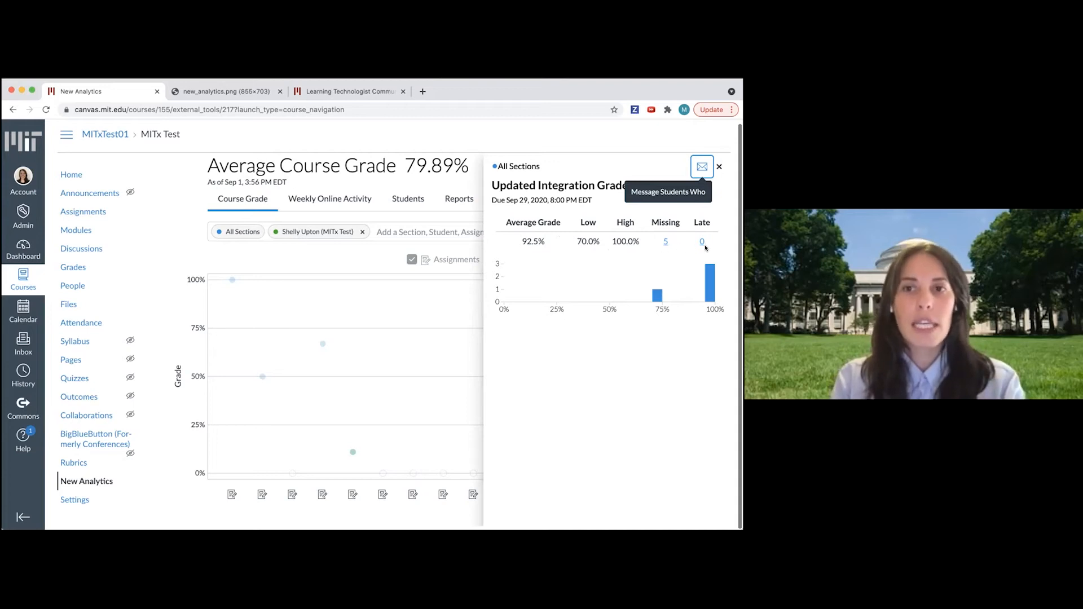
mouse_move(718, 221)
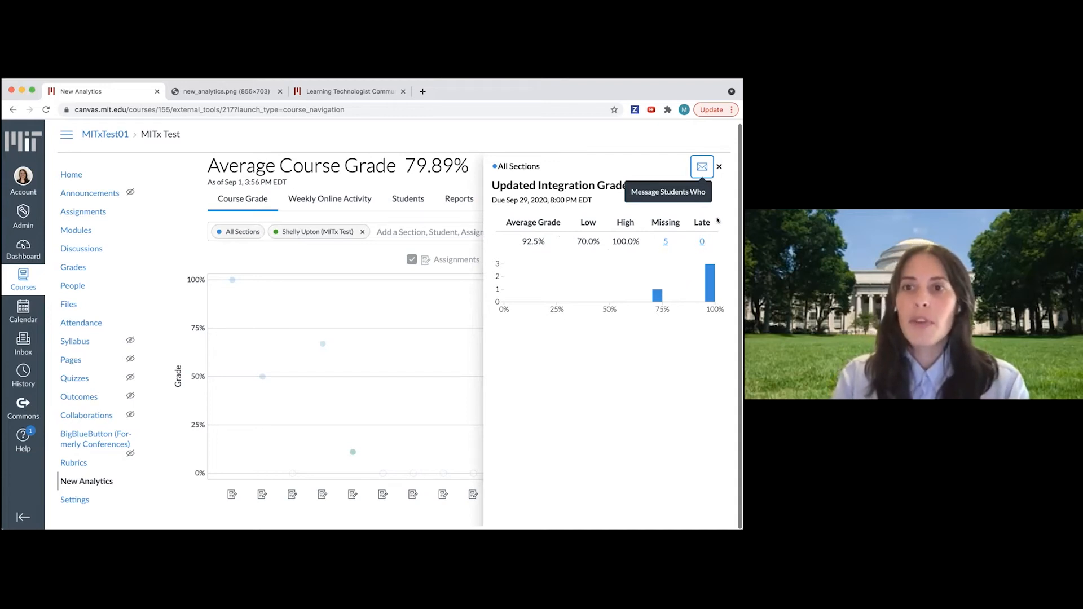
left_click(702, 167)
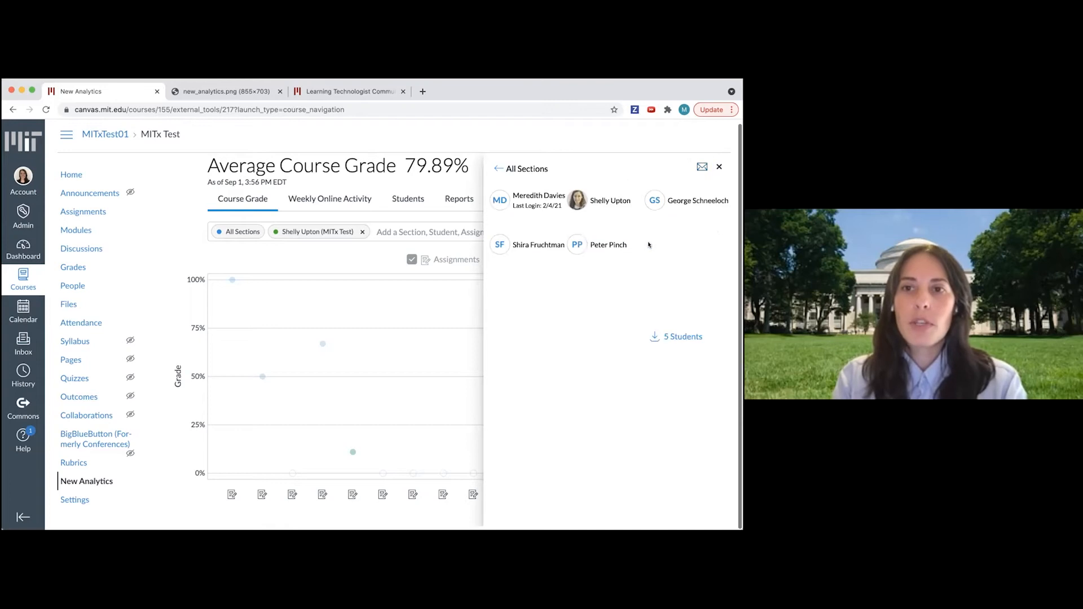
mouse_move(662, 250)
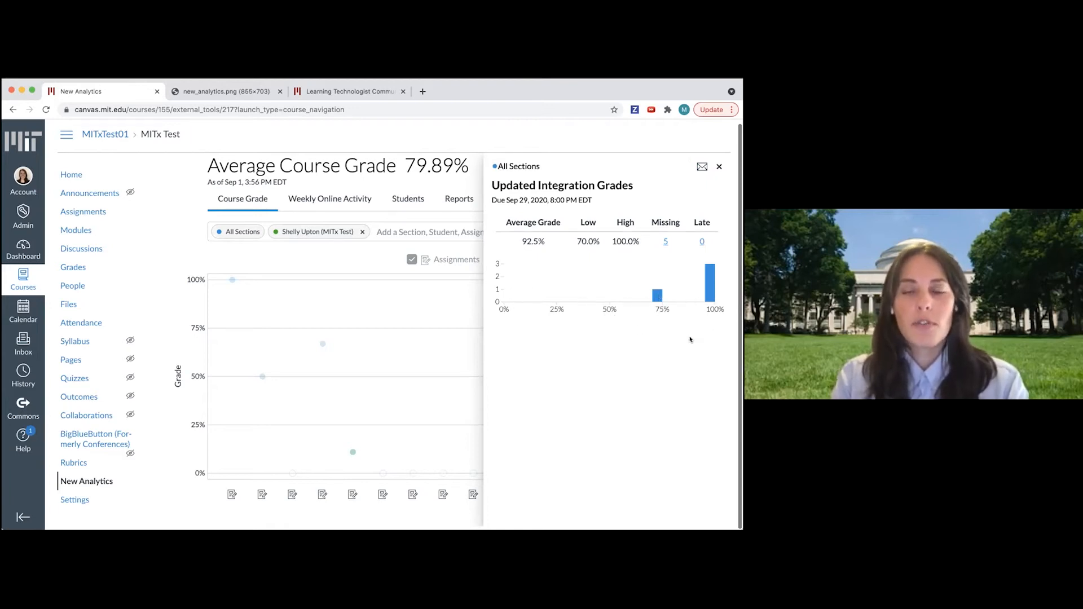
mouse_move(670, 360)
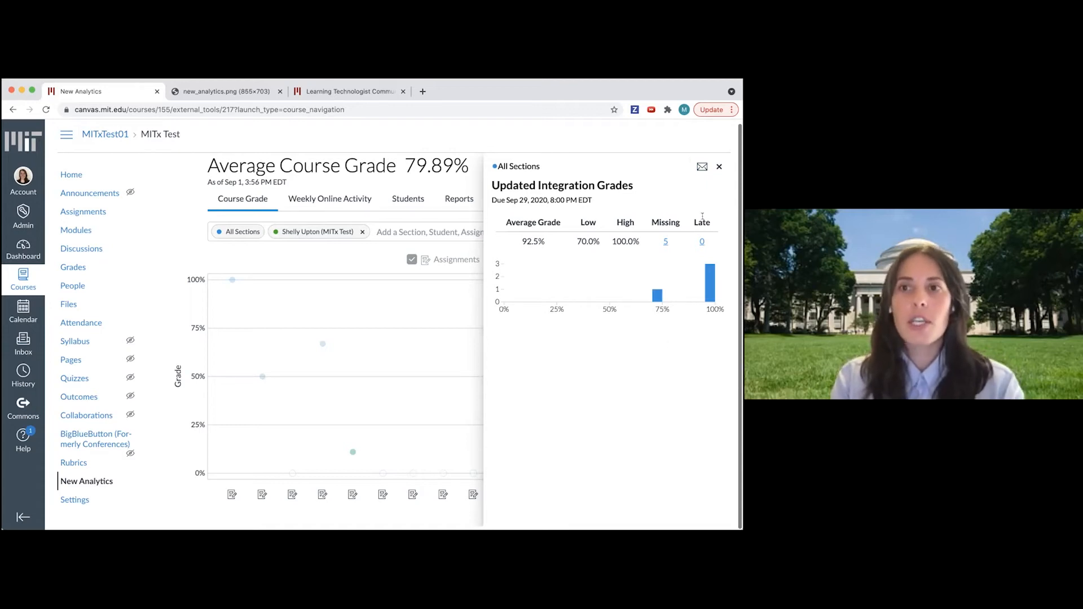
mouse_move(702, 167)
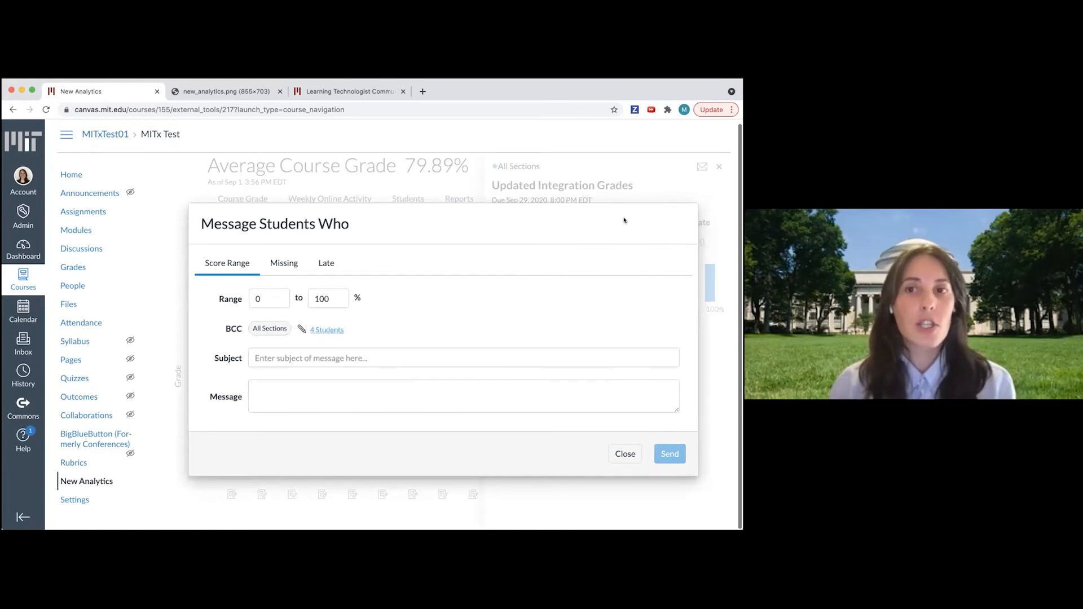
mouse_move(403, 277)
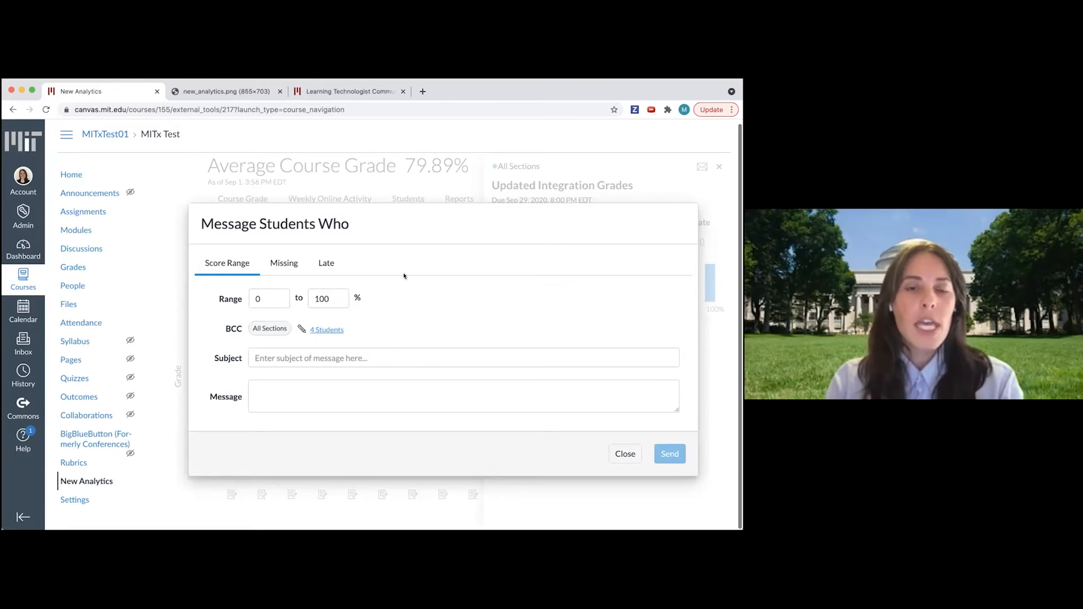
mouse_move(429, 302)
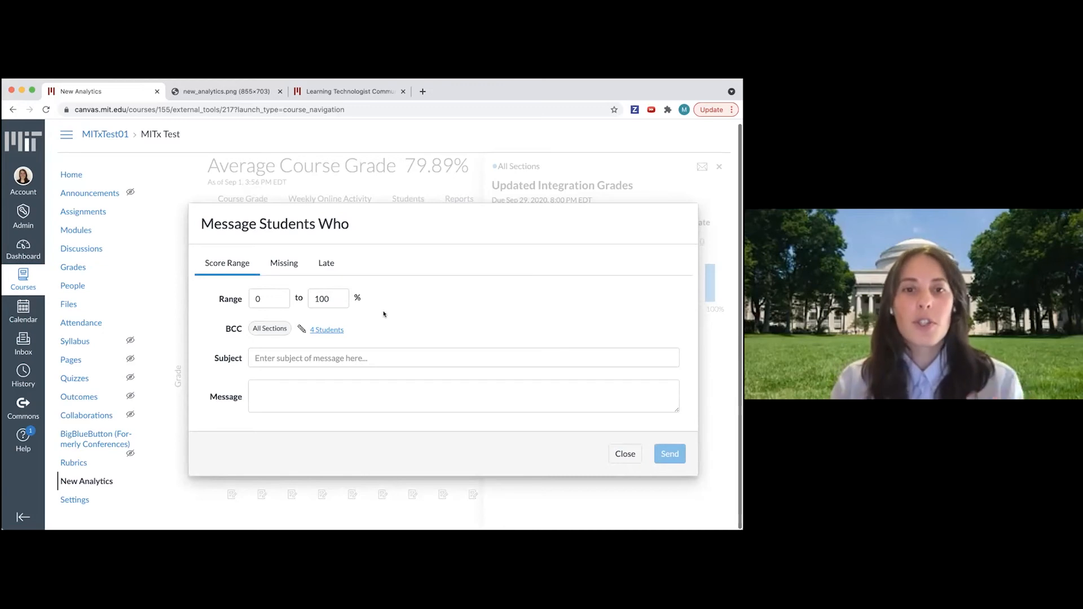
Filter the message dialog to 80–100% scorers, then view missing (5) and late (0) students
left_click(268, 298)
type("80")
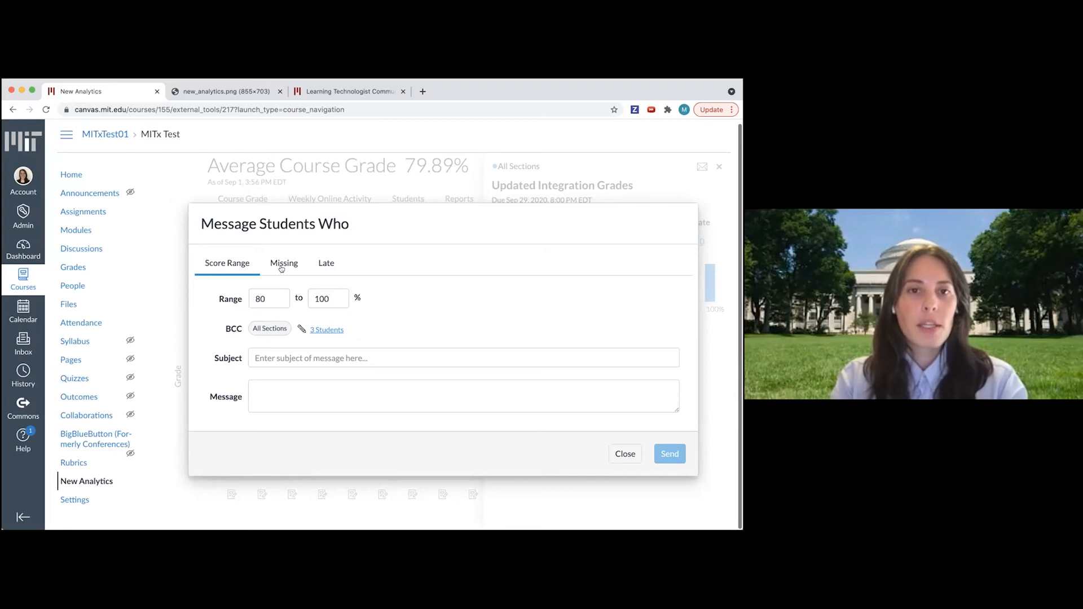
left_click(283, 264)
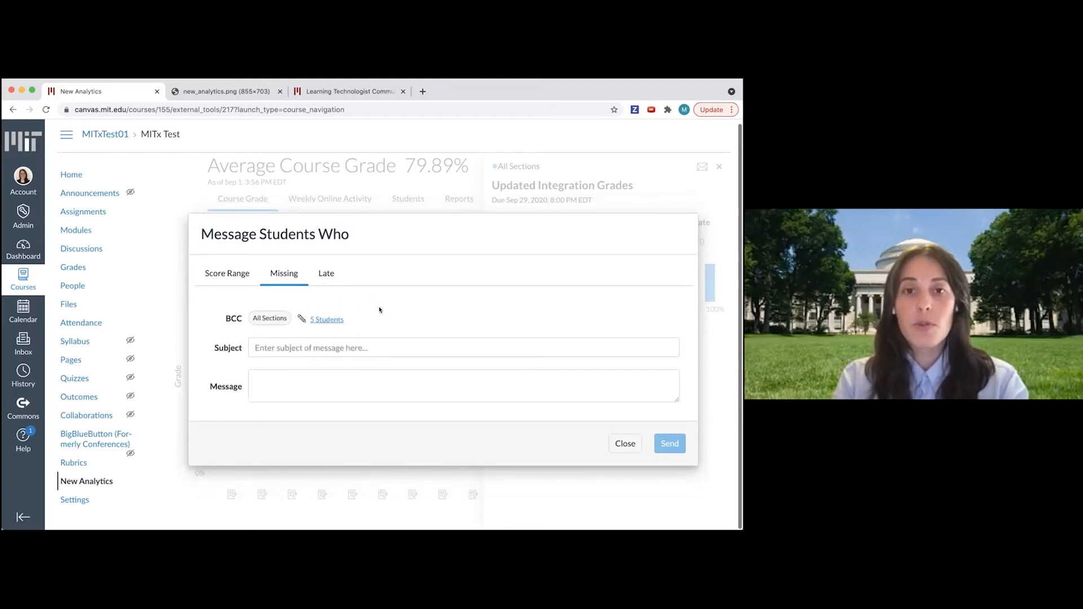
left_click(326, 273)
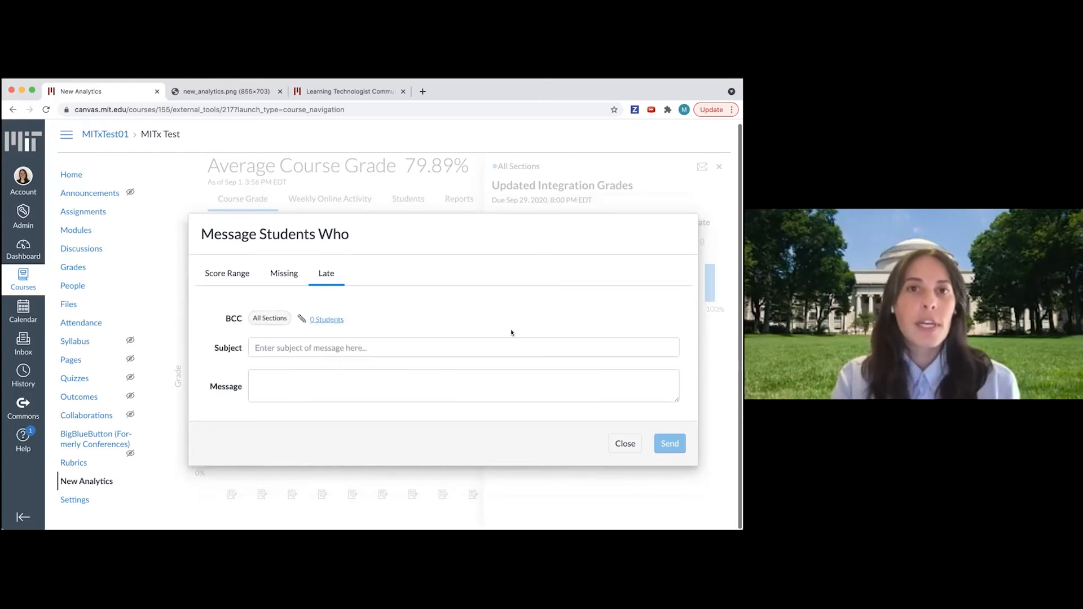
left_click(624, 442)
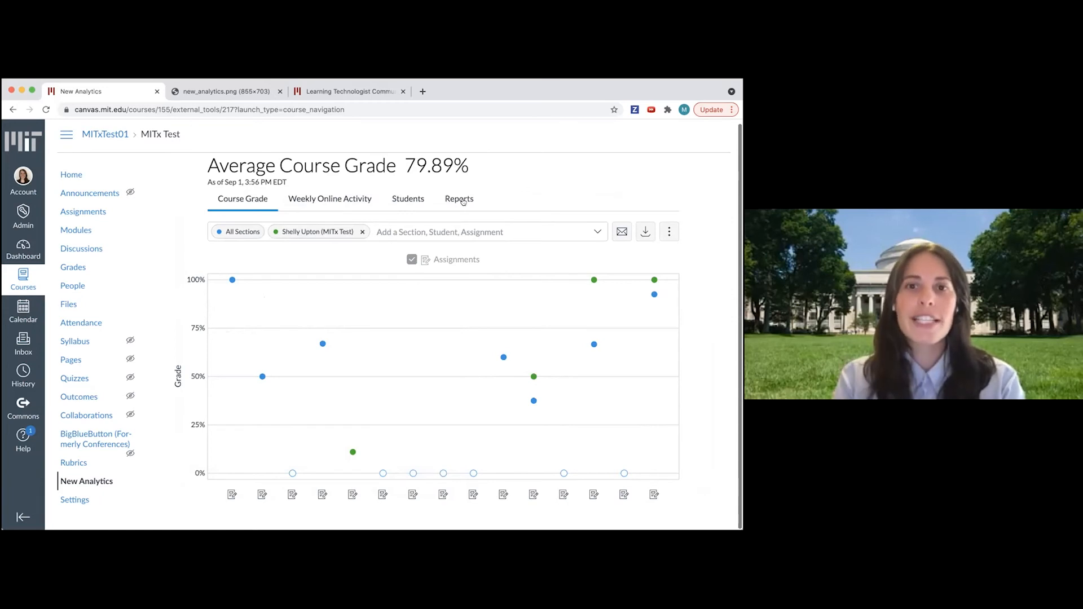
View the list of CSV reports, then show the Weekly Online Activity chart
left_click(459, 200)
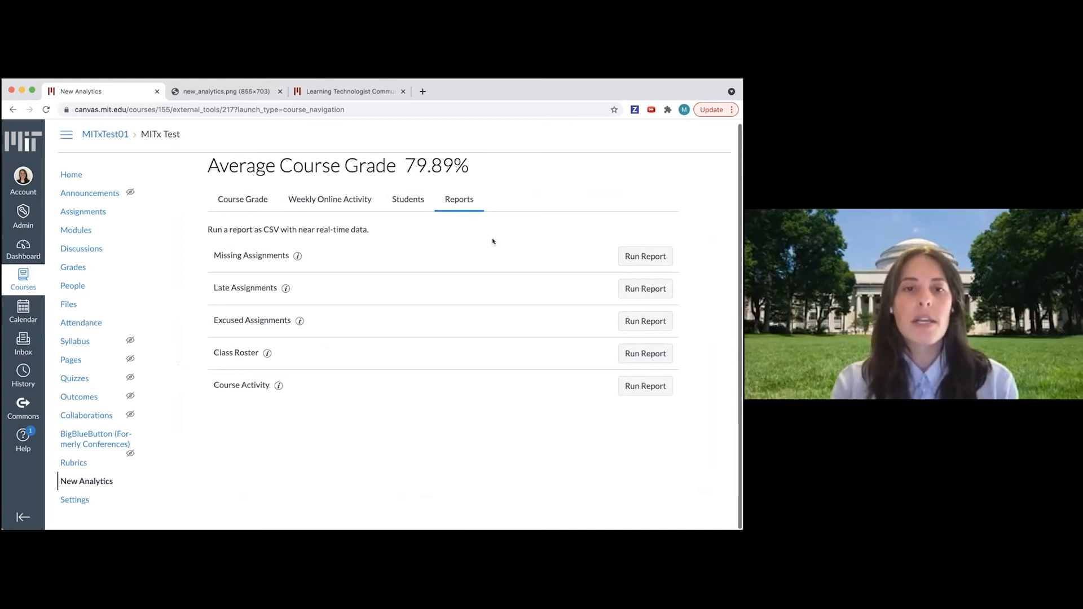
mouse_move(353, 398)
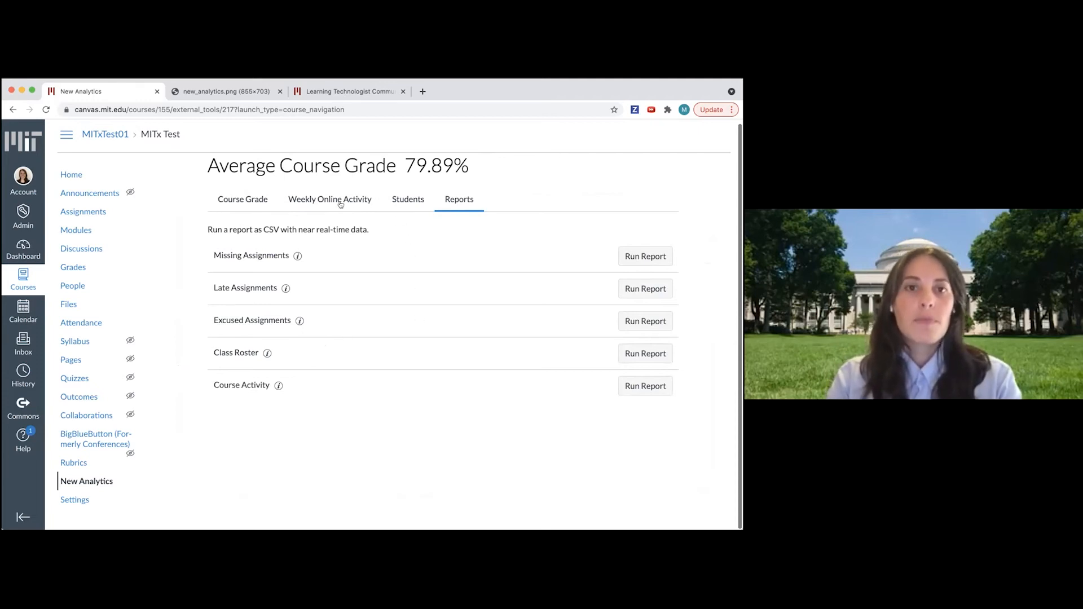
left_click(330, 199)
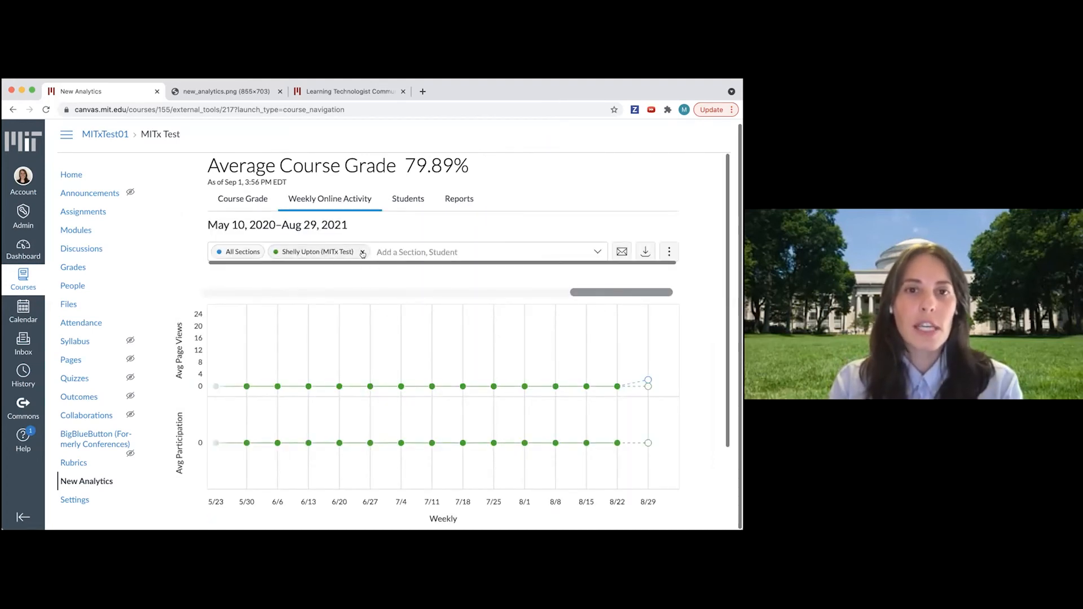
left_click(362, 251)
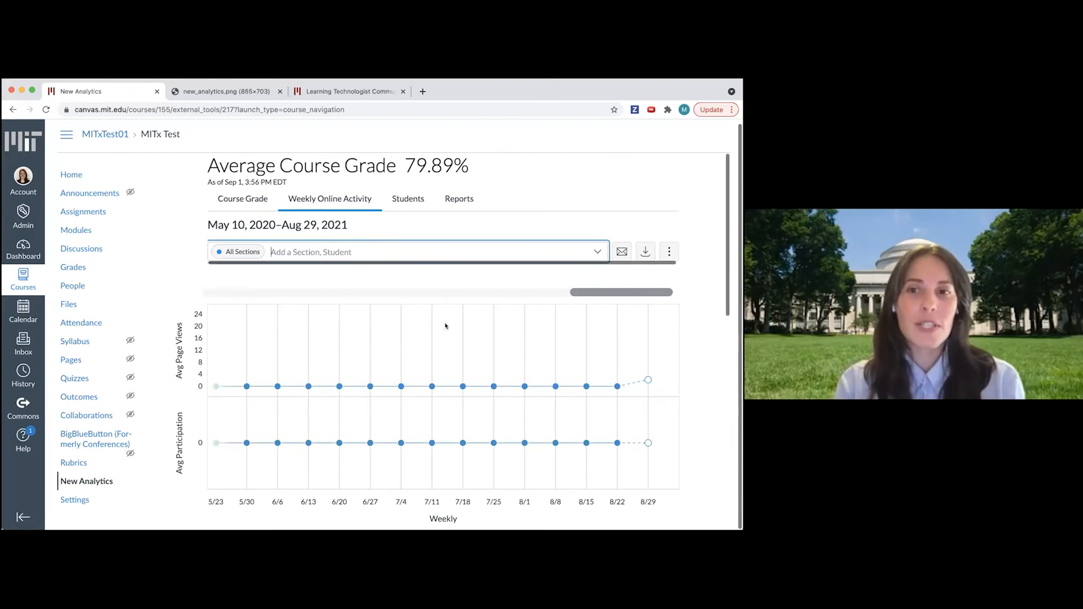
scroll("down", 3)
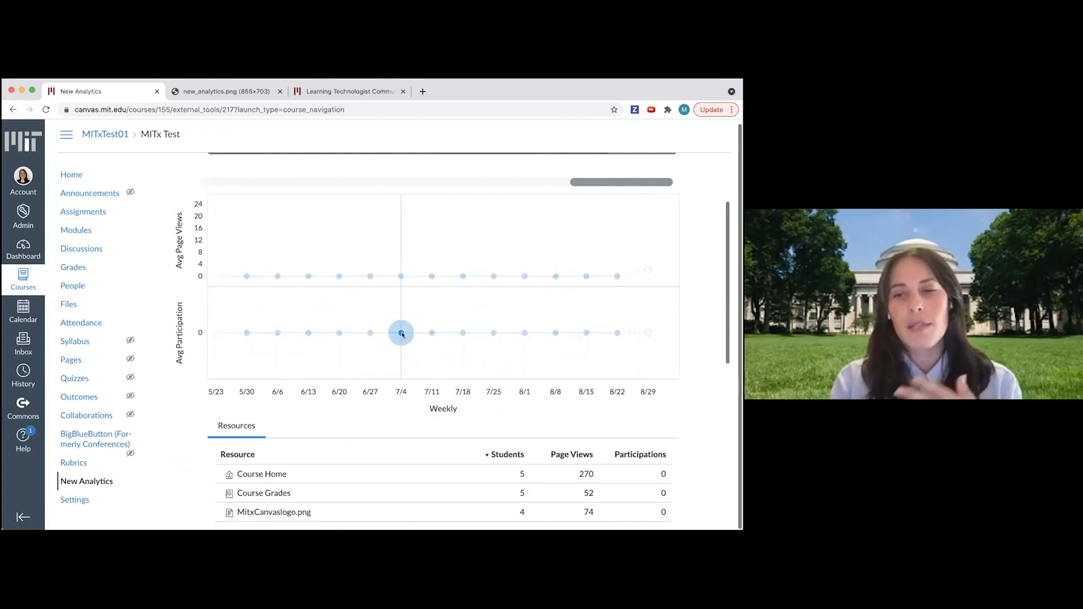
scroll("up", 3)
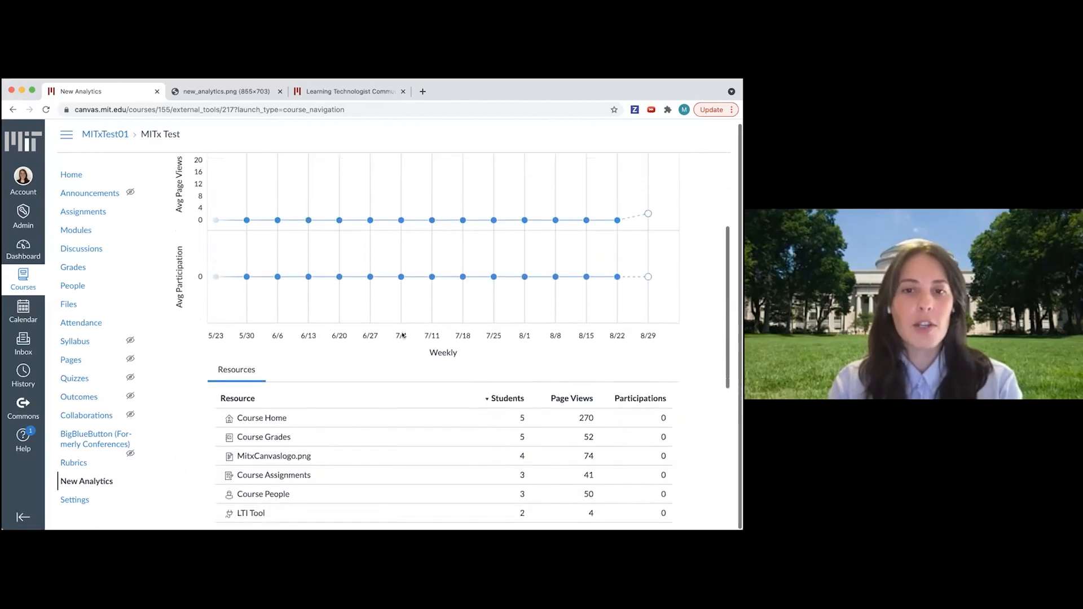
scroll("down", 3)
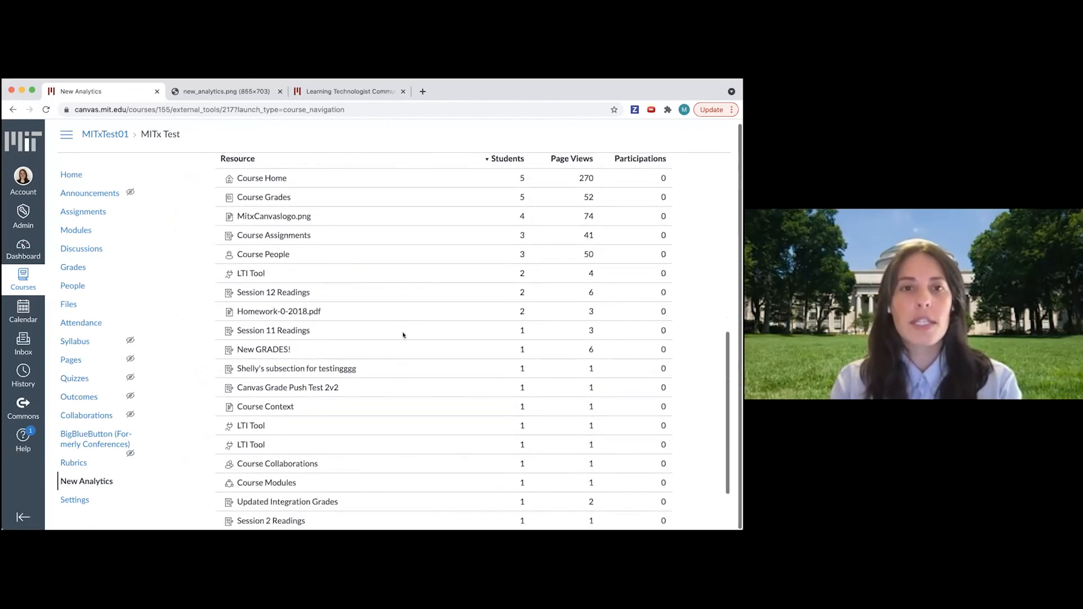
mouse_move(532, 168)
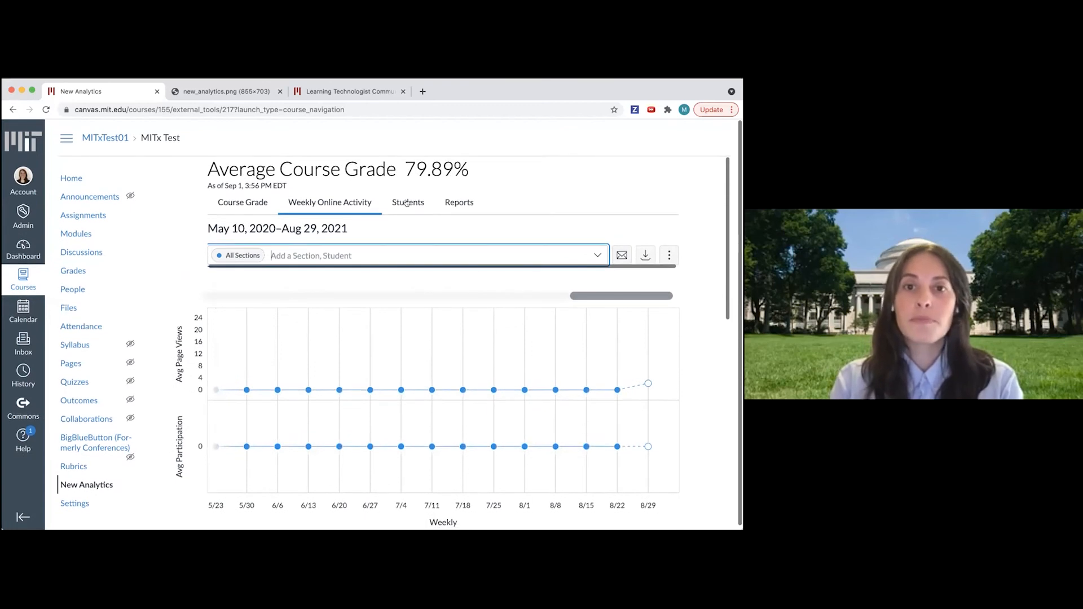
Show the Students table with five students' grades, last page views, page views and participations
left_click(408, 202)
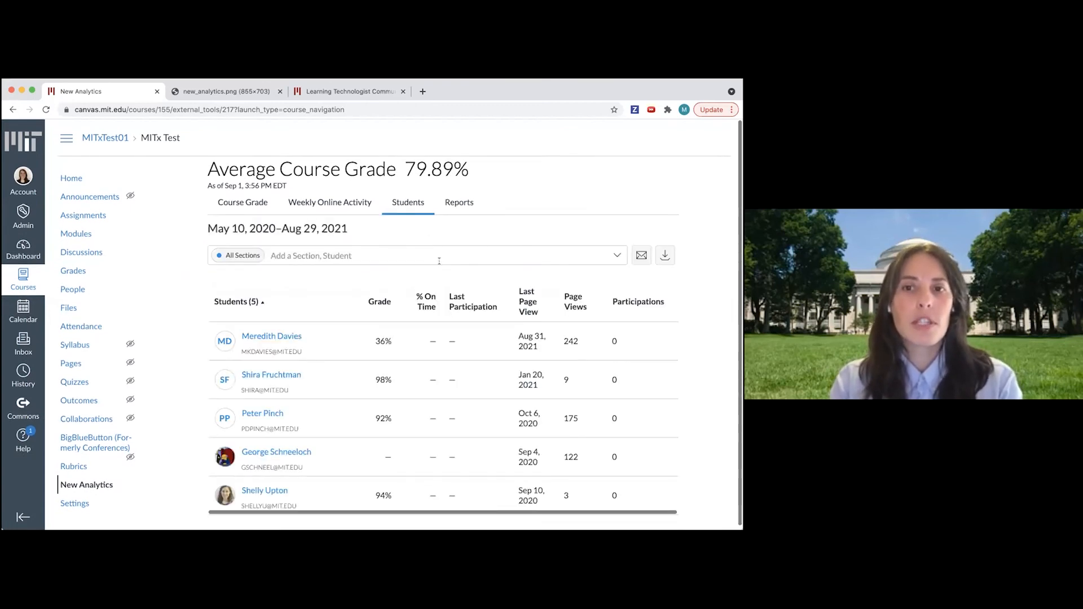
mouse_move(505, 281)
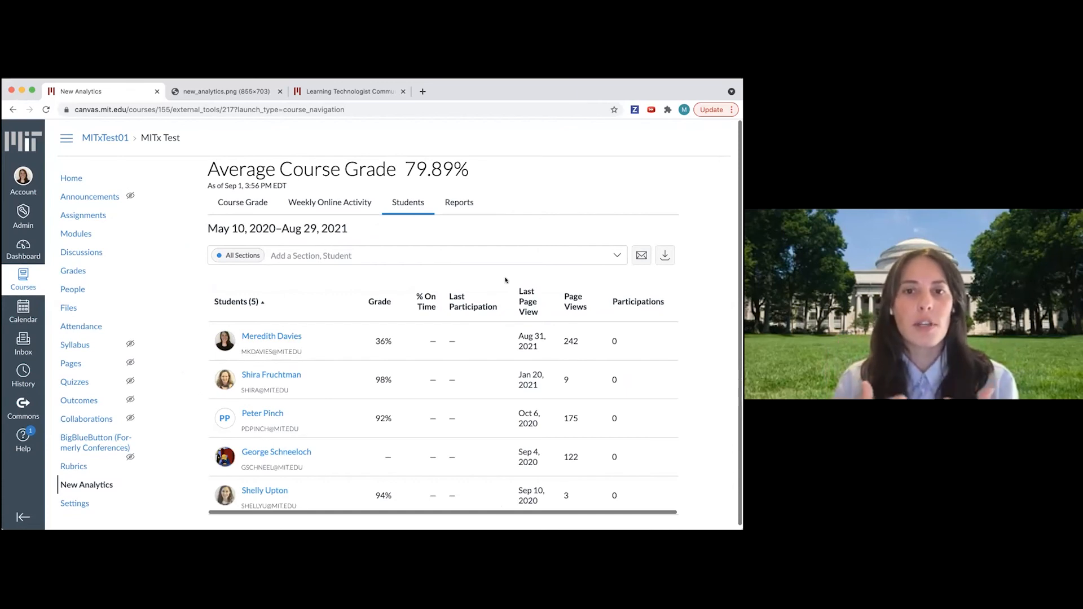
mouse_move(494, 275)
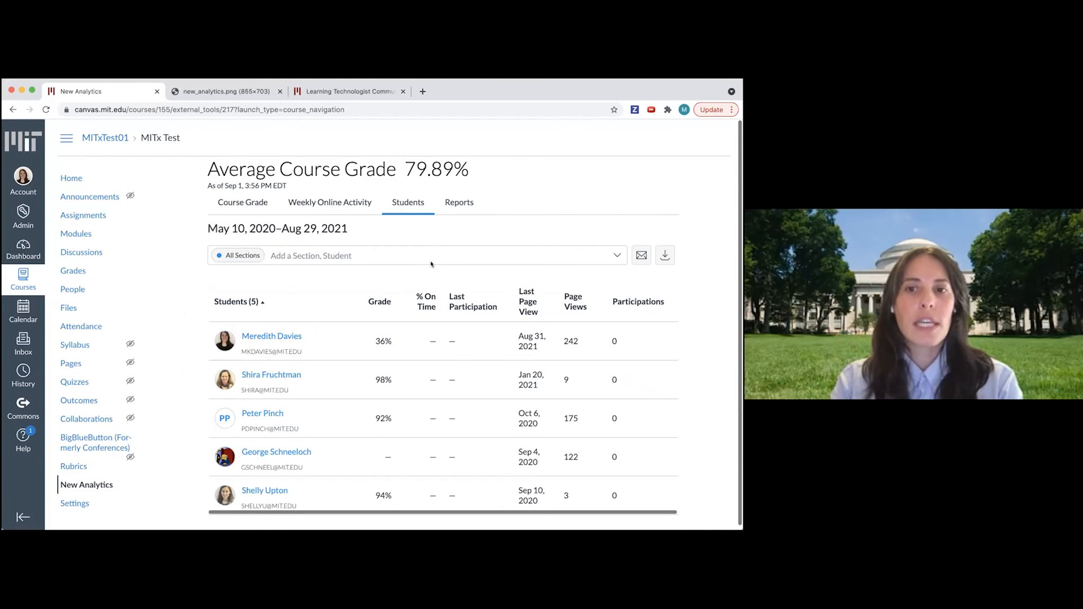
mouse_move(352, 250)
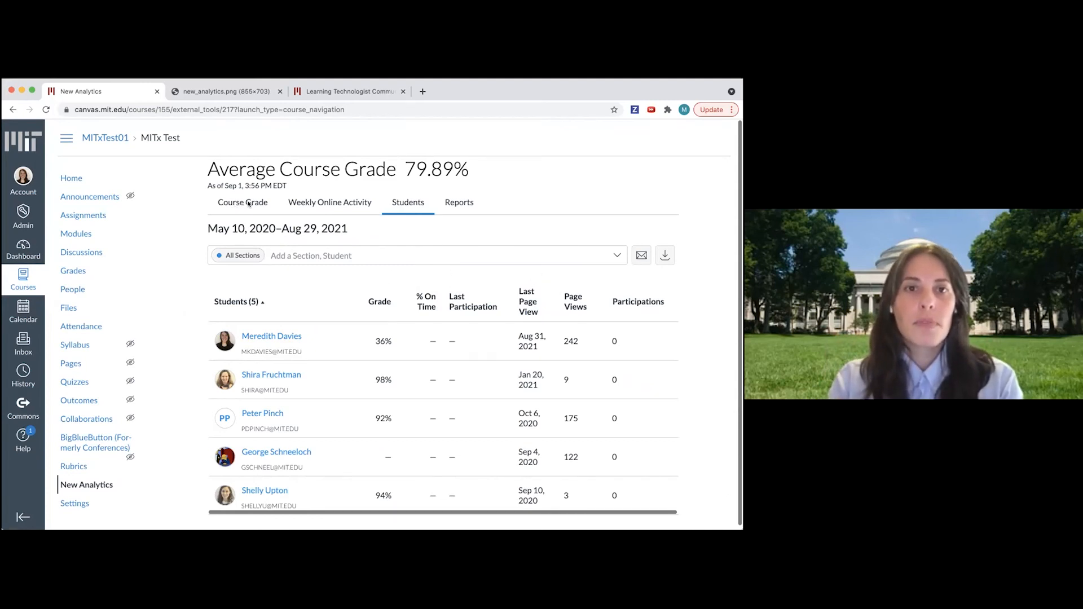
Show the Course Grade chart of per-assignment grades against the 79.89% average
left_click(243, 203)
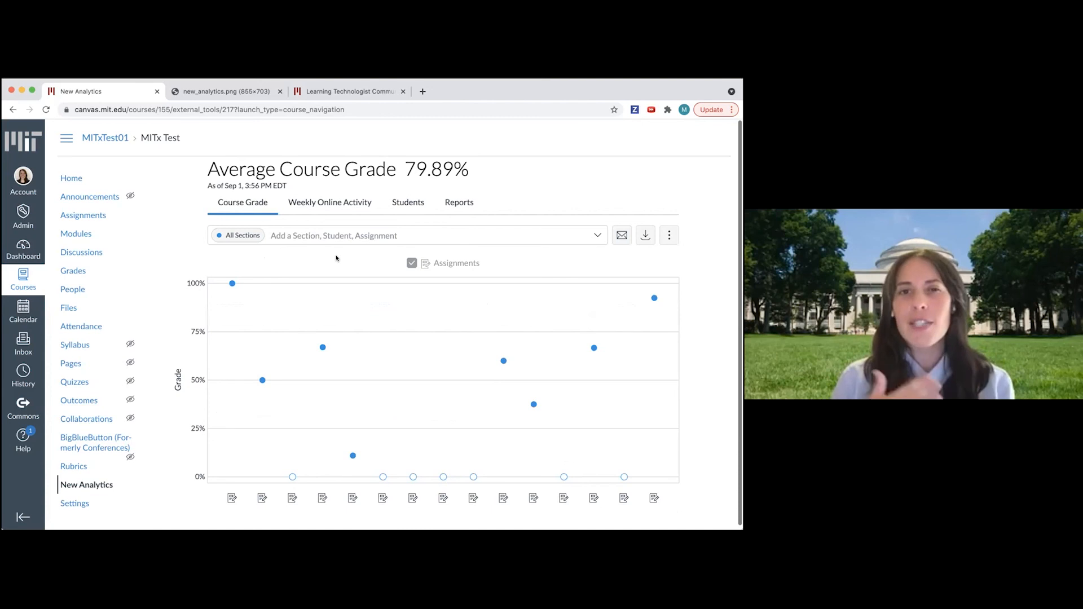
mouse_move(359, 185)
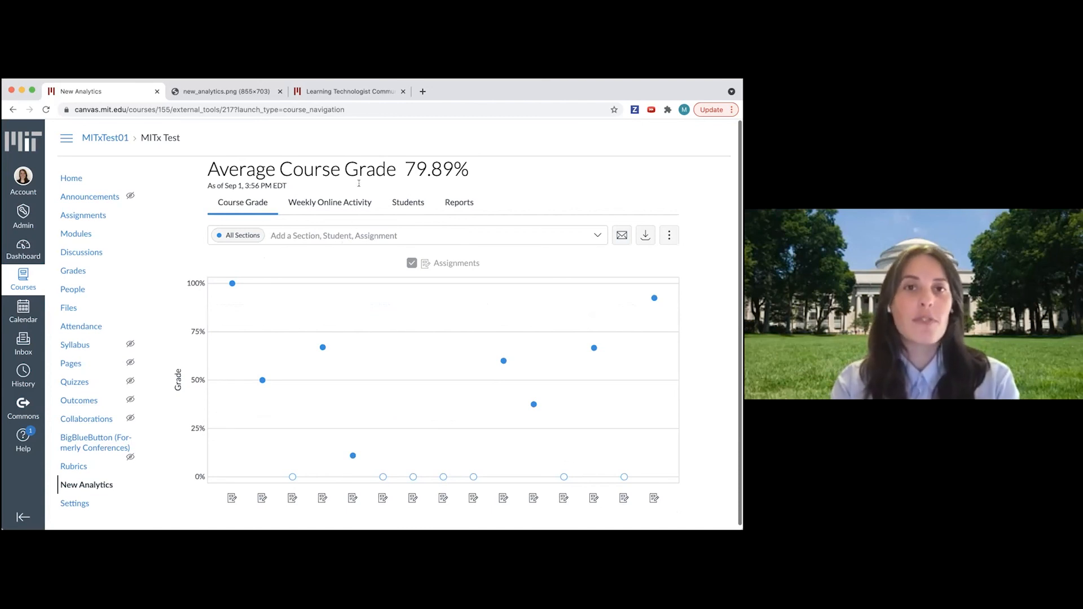
mouse_move(359, 176)
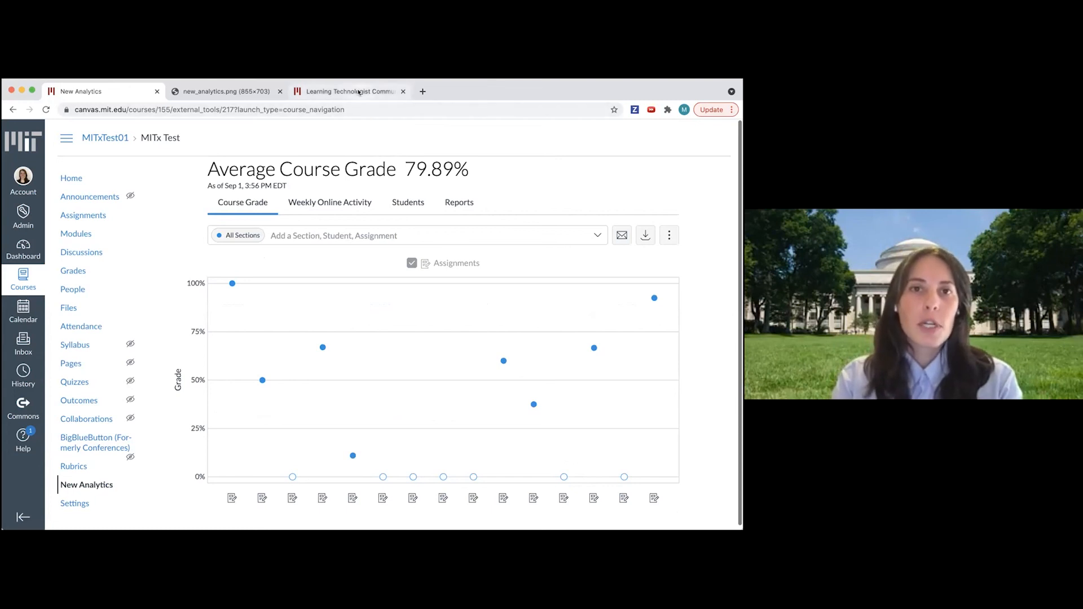
Open the Course Details settings page of the Learning Technologist Community course
left_click(351, 90)
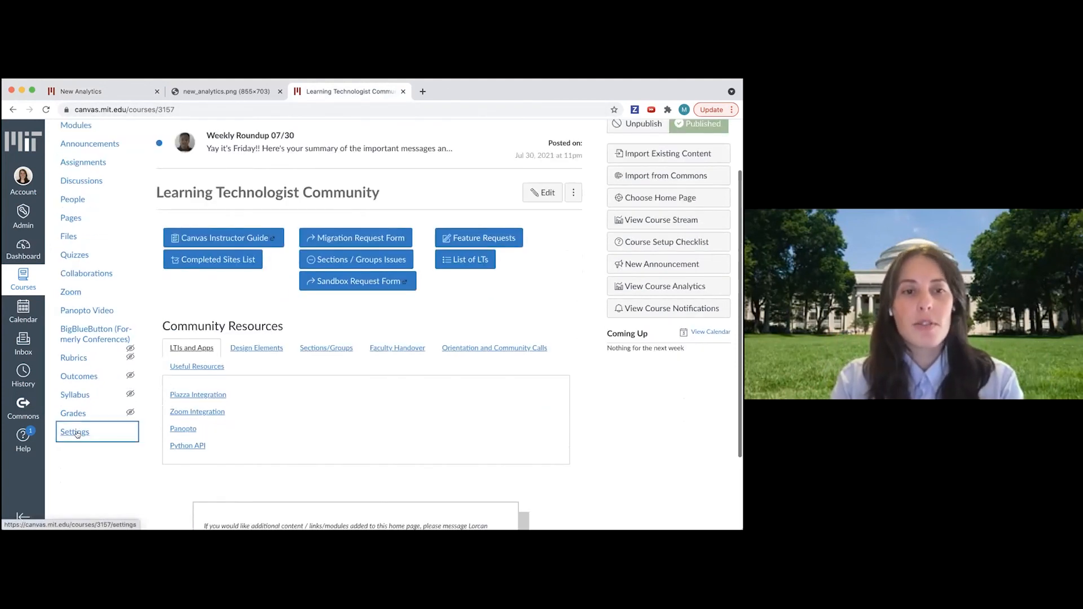
left_click(74, 432)
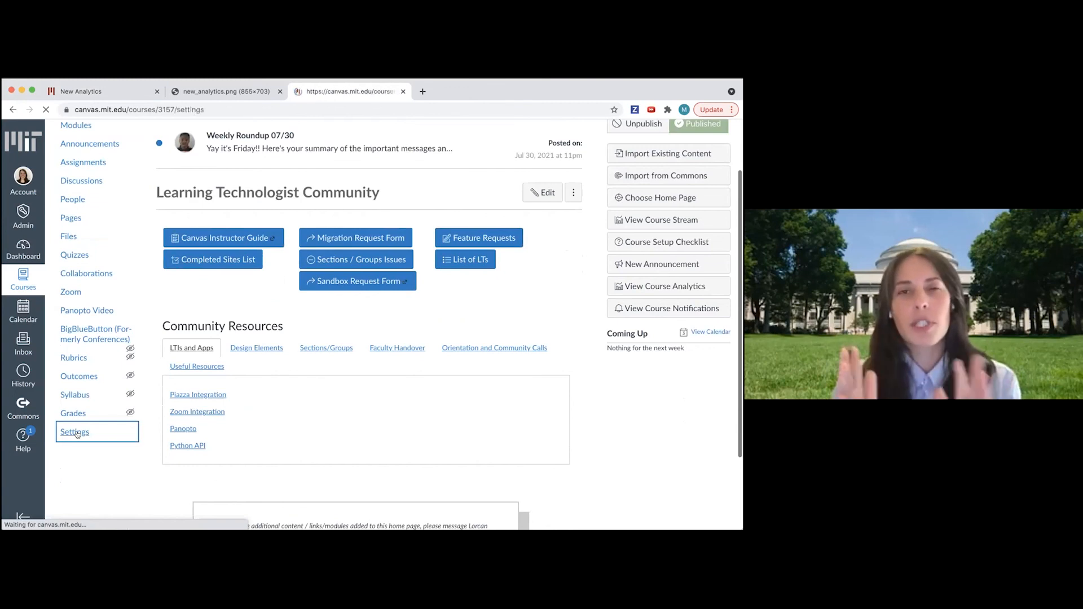
left_click(74, 432)
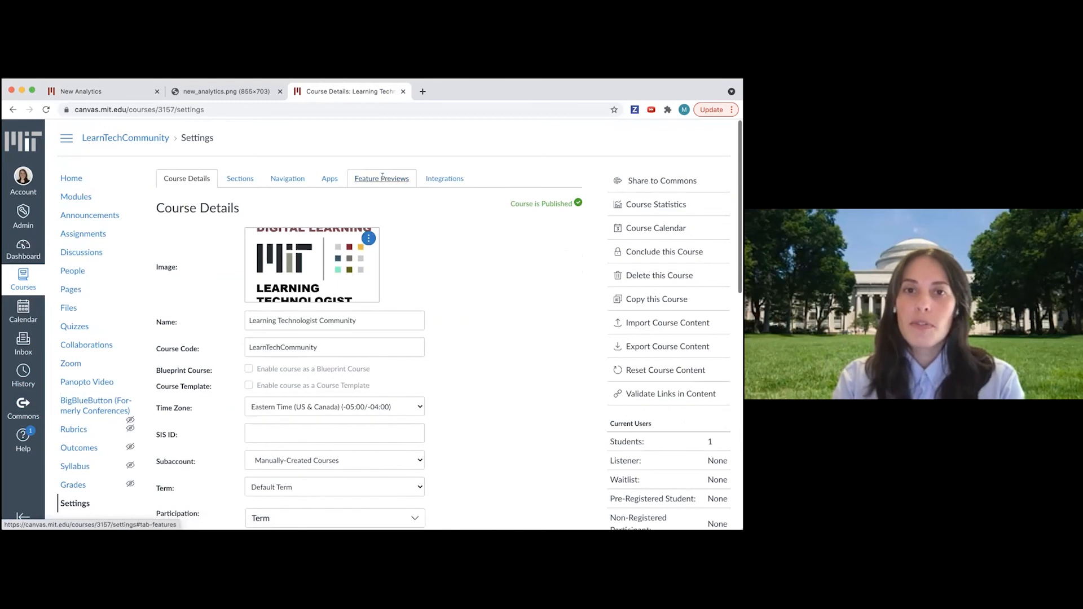
Review the course Feature Previews, finding New Course and User Analytics disabled
left_click(382, 178)
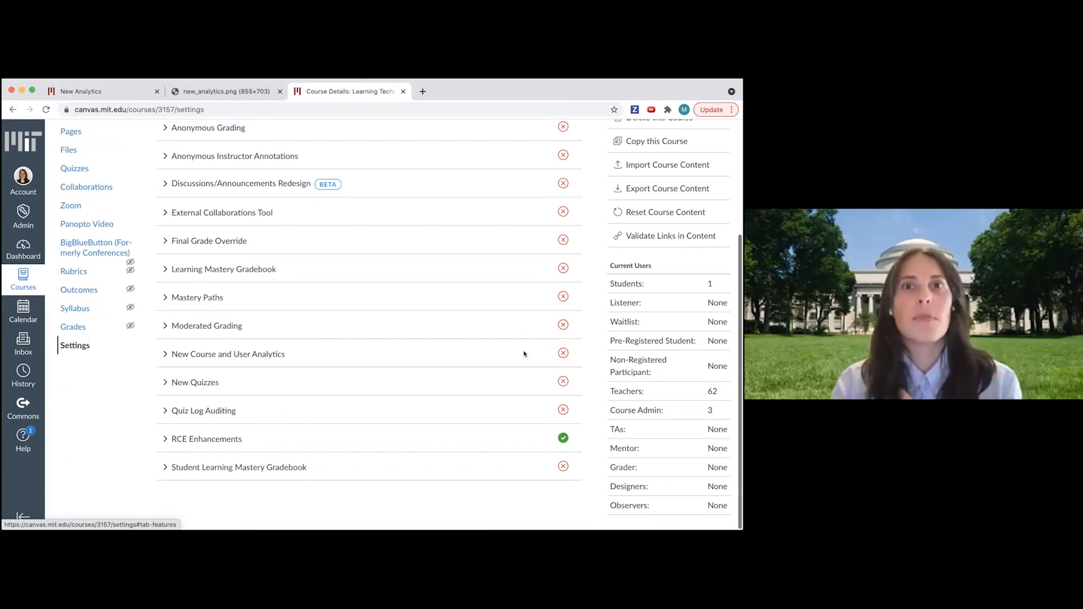
scroll("up", 3)
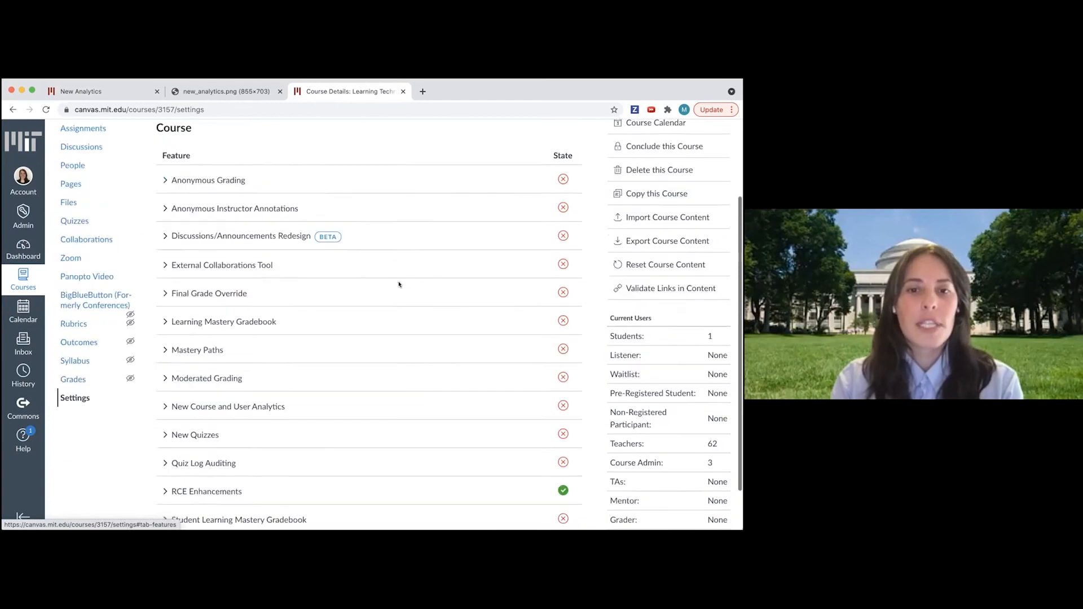
scroll("up", 3)
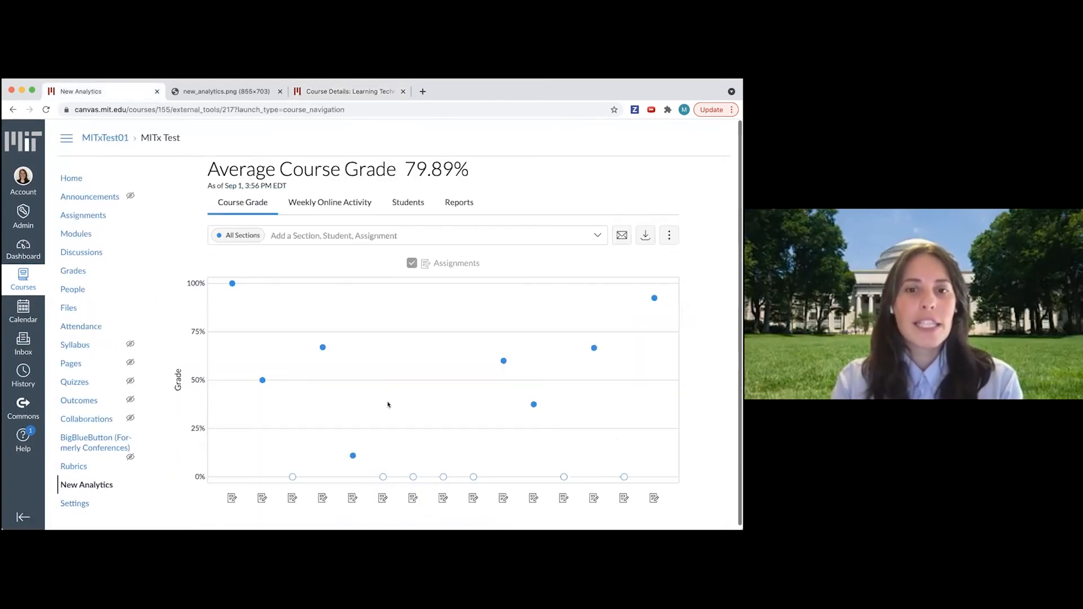
mouse_move(498, 529)
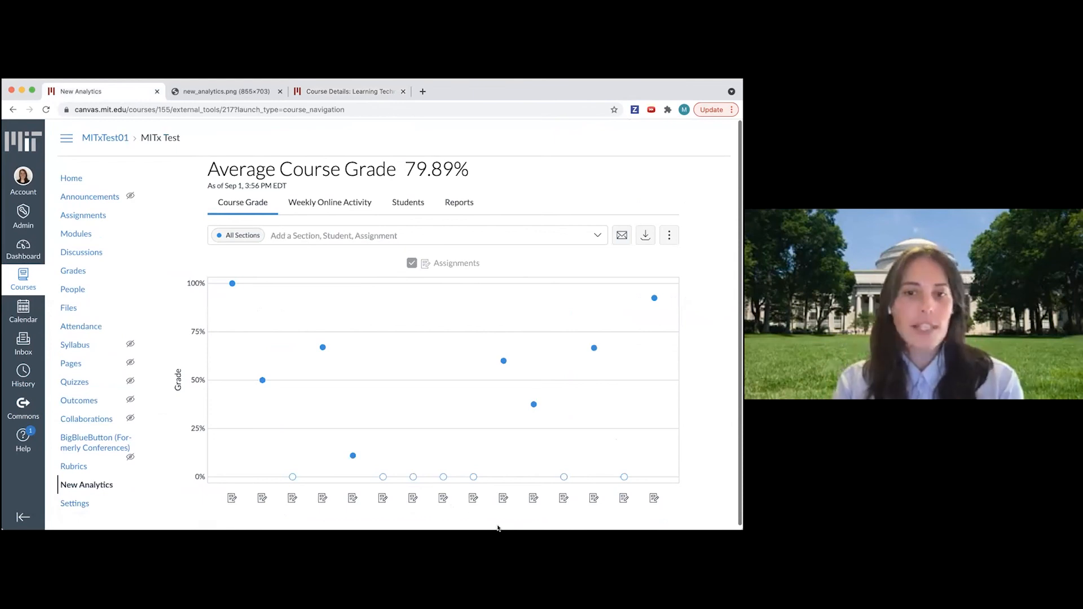